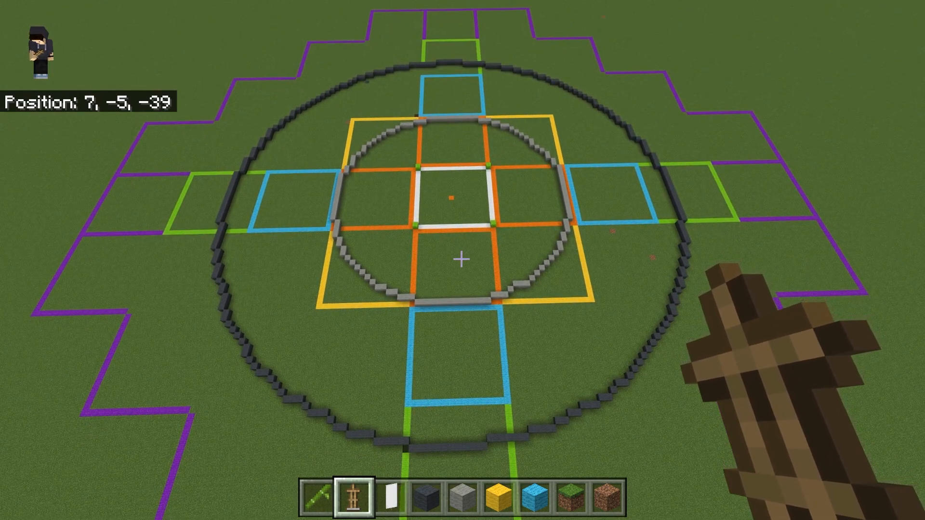
pyautogui.moveTo(462, 260)
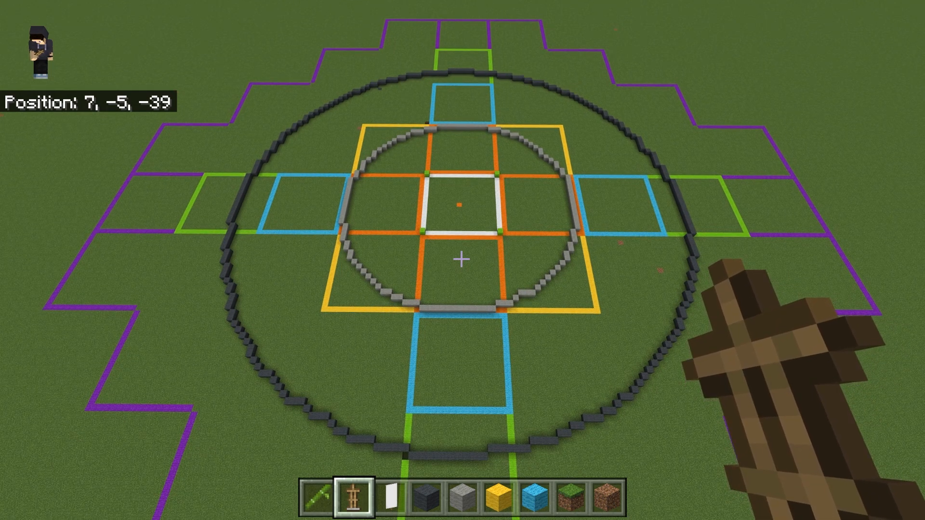
# Fly forward and up until hovering directly above the white centre square of the rings
pyautogui.press('w')
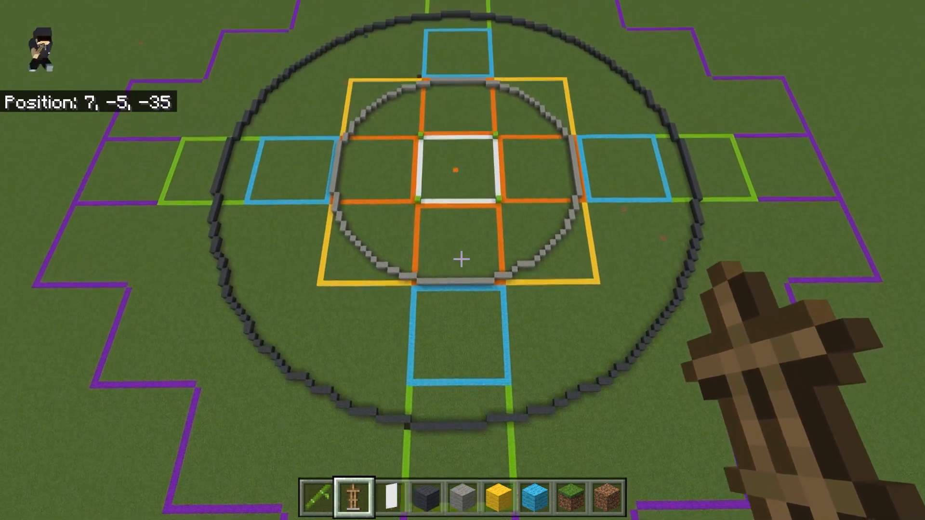
pyautogui.moveTo(463, 260)
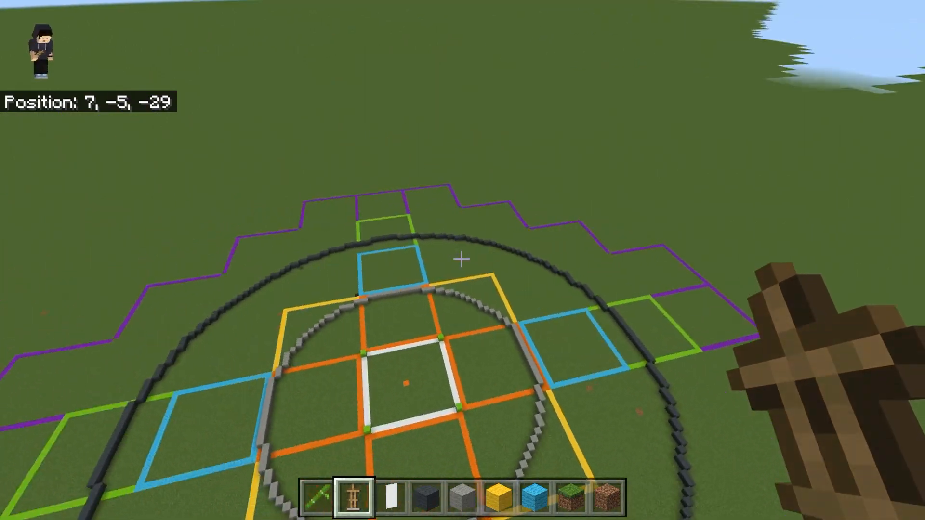
pyautogui.moveTo(462, 260)
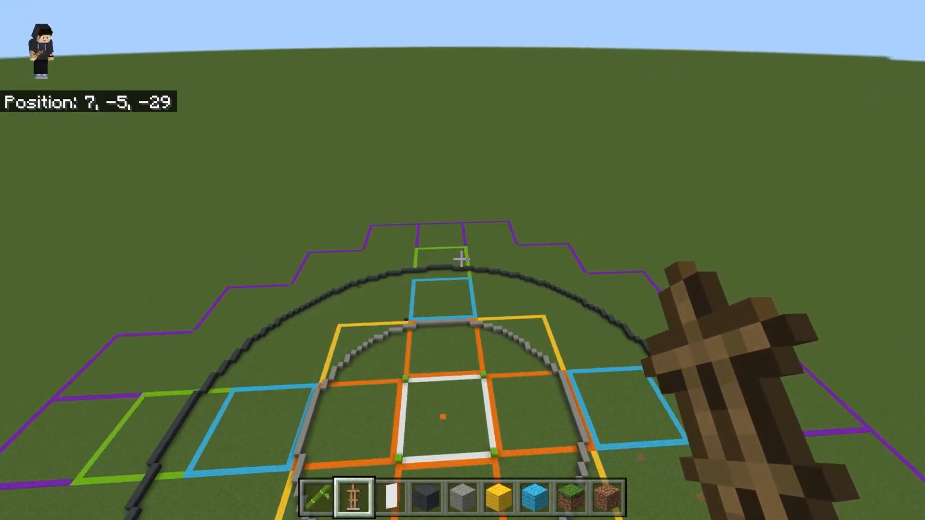
pyautogui.moveTo(462, 261)
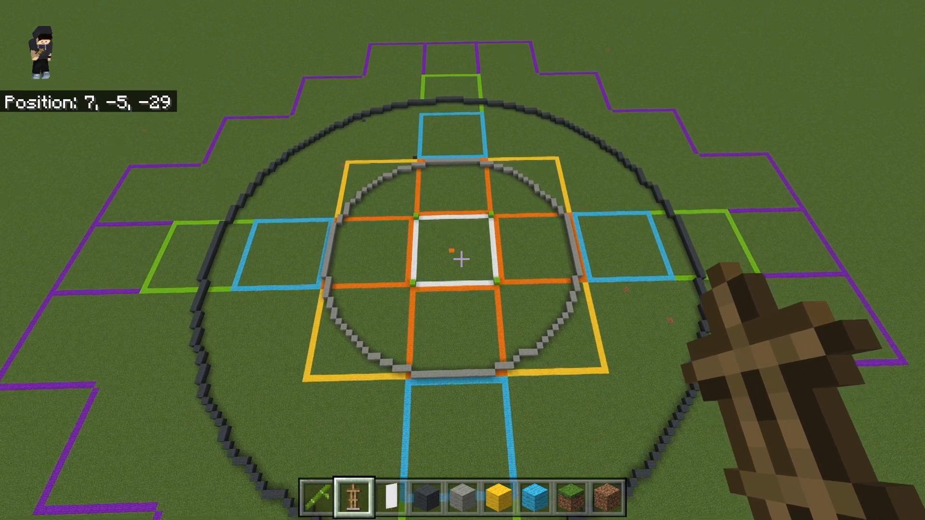
pyautogui.press('w')
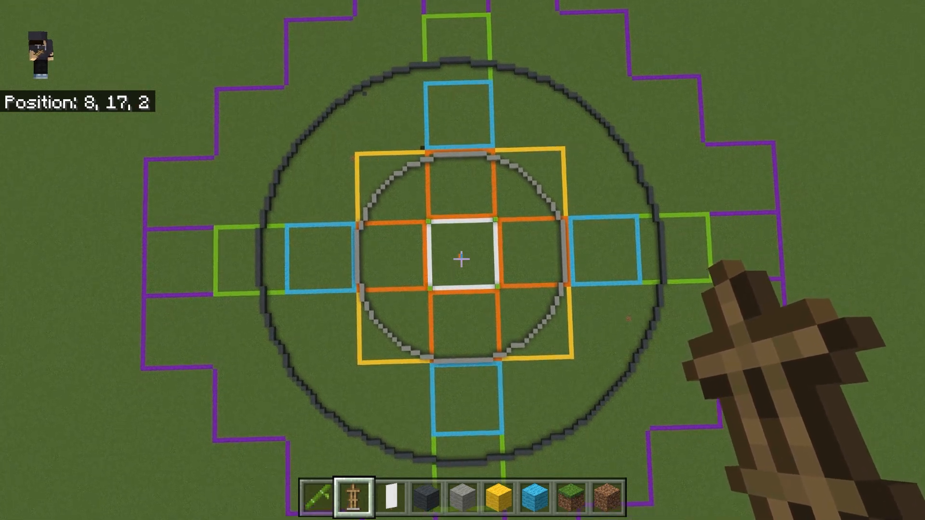
pyautogui.moveTo(462, 260)
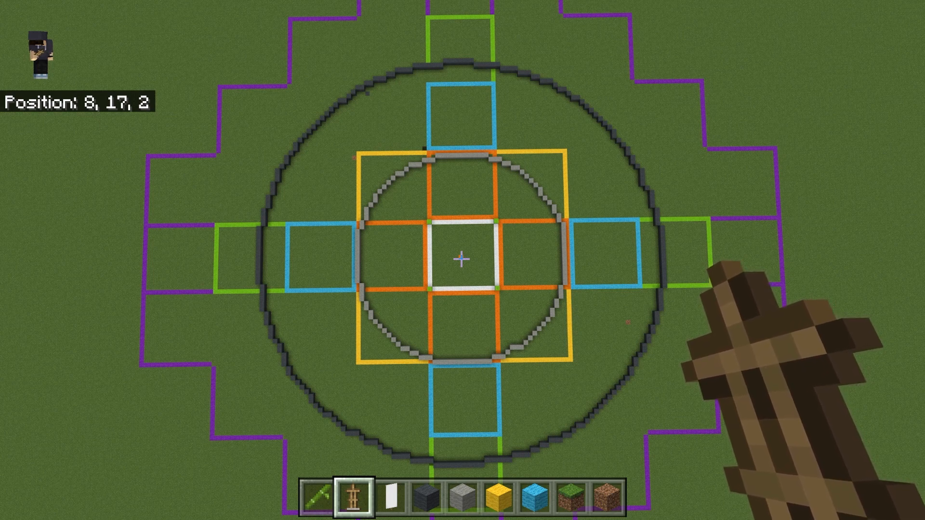
pyautogui.press('Escape')
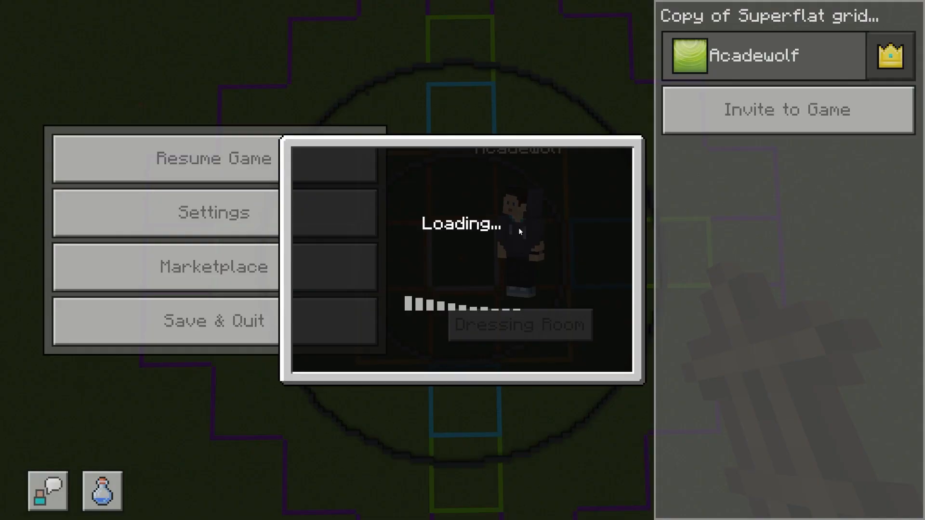
pyautogui.click(214, 213)
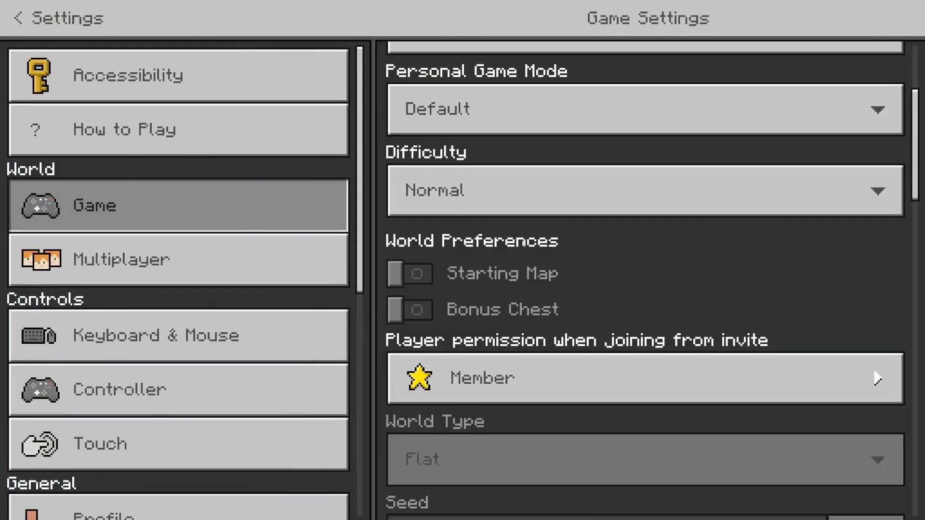
pyautogui.scroll(-3)
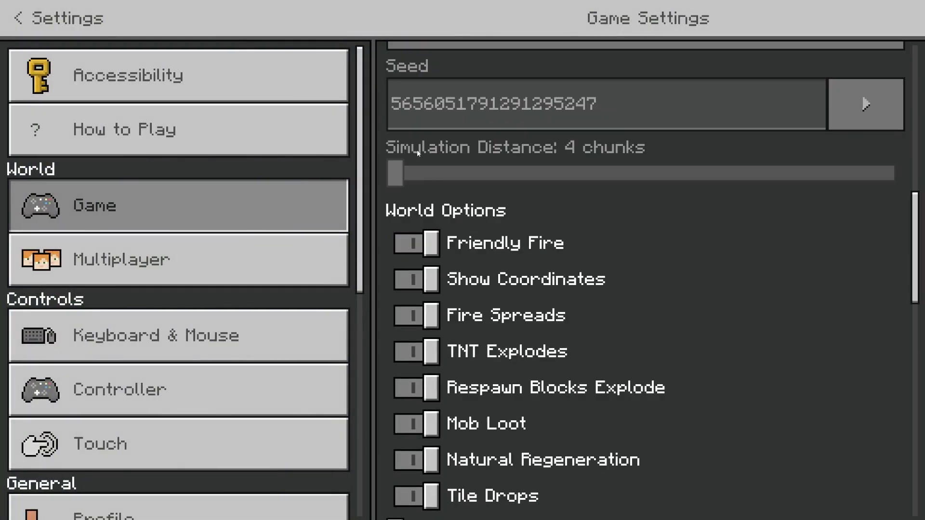
pyautogui.moveTo(441, 150)
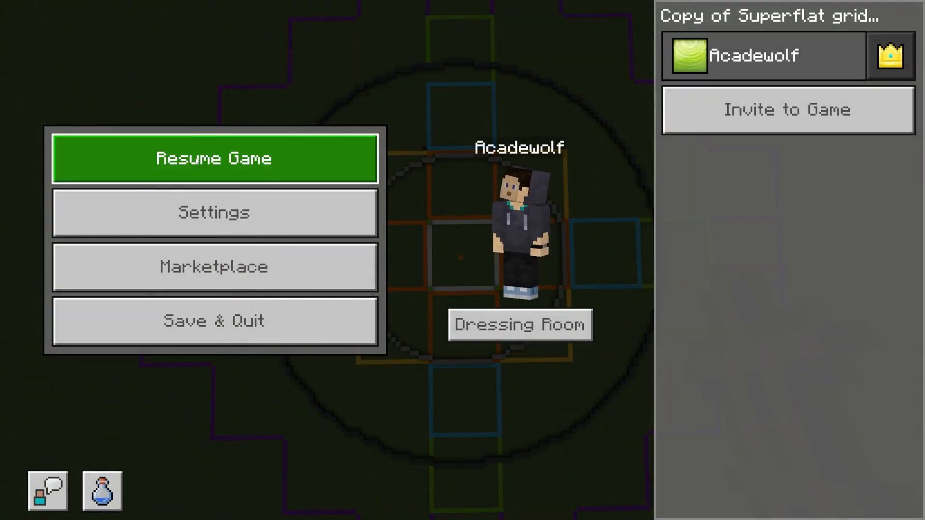
pyautogui.click(214, 157)
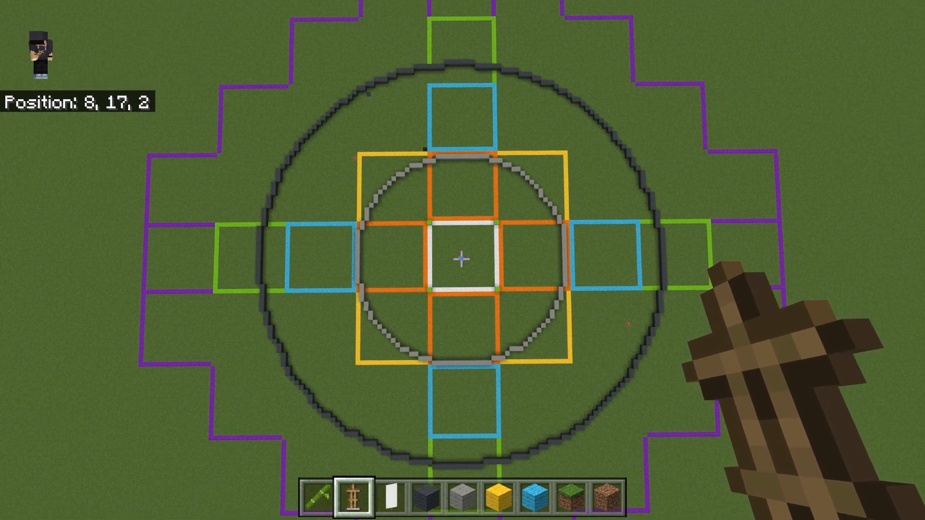
pyautogui.moveTo(462, 260)
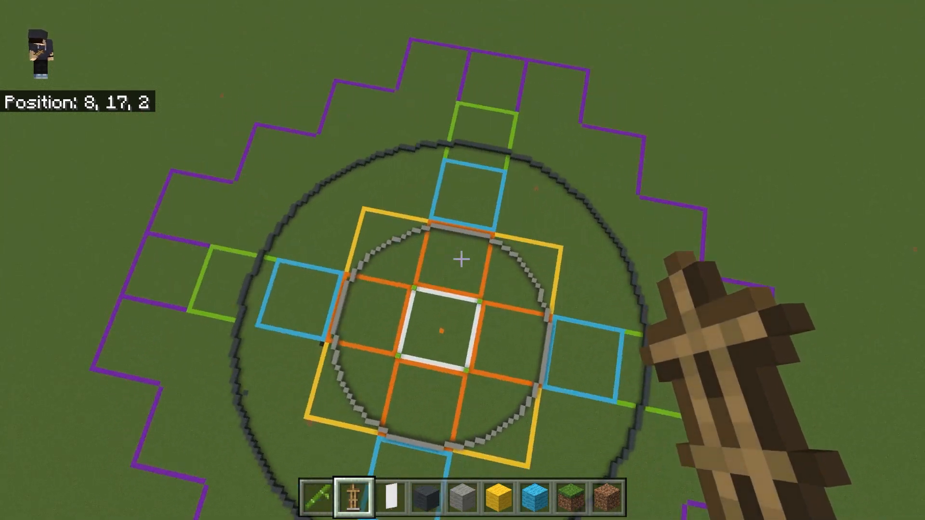
pyautogui.moveTo(462, 260)
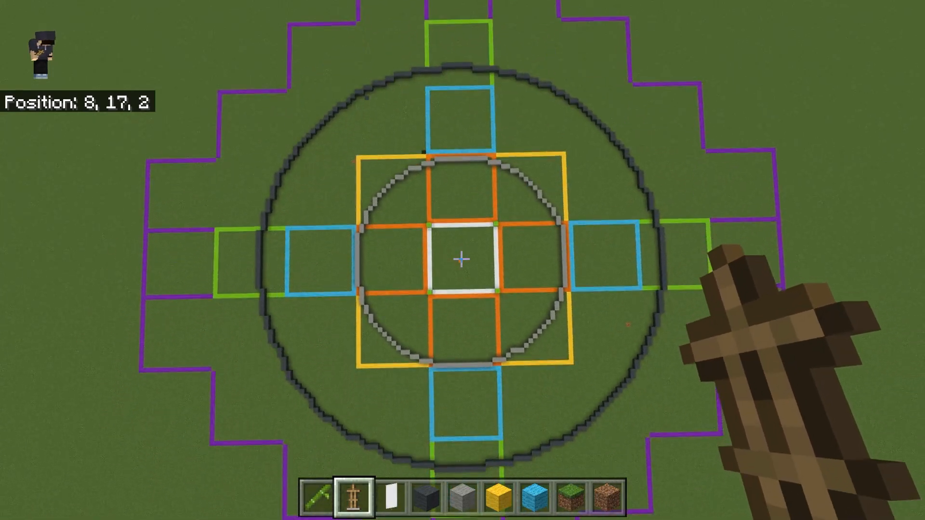
pyautogui.moveTo(462, 260)
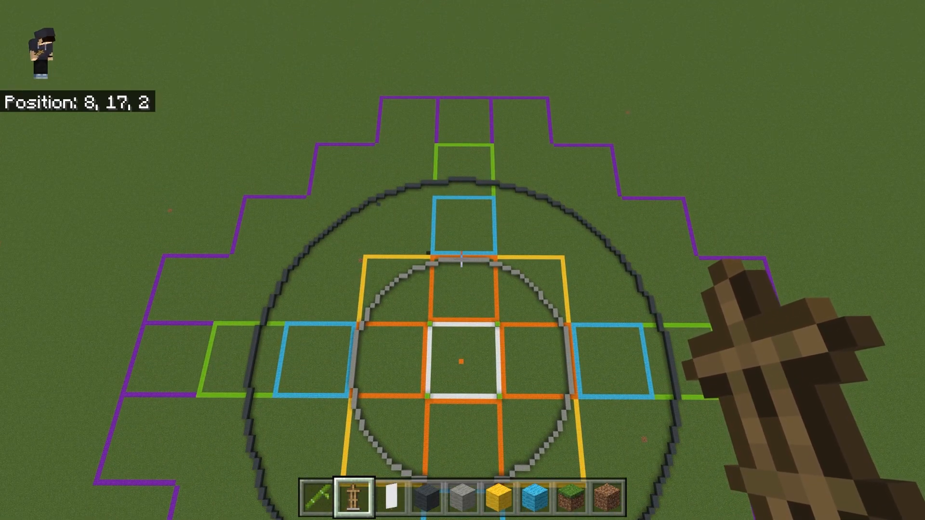
pyautogui.moveTo(463, 261)
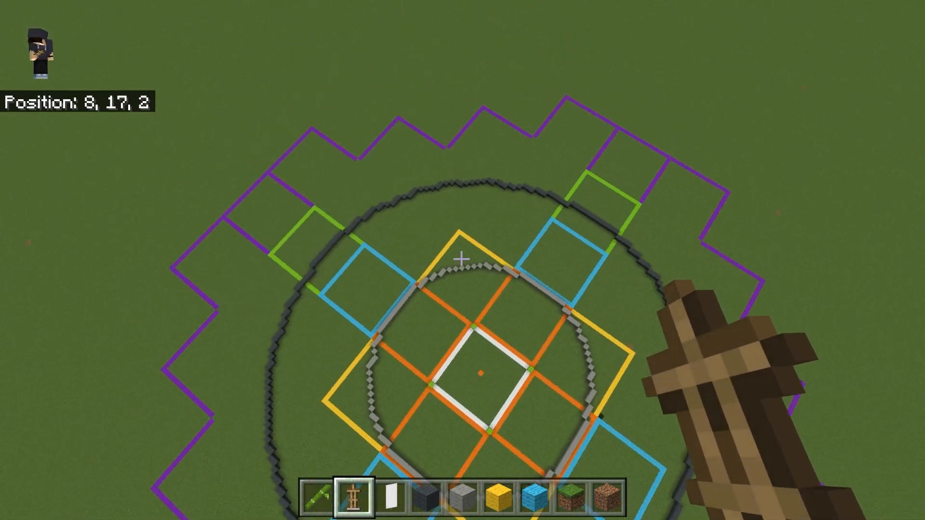
pyautogui.moveTo(462, 260)
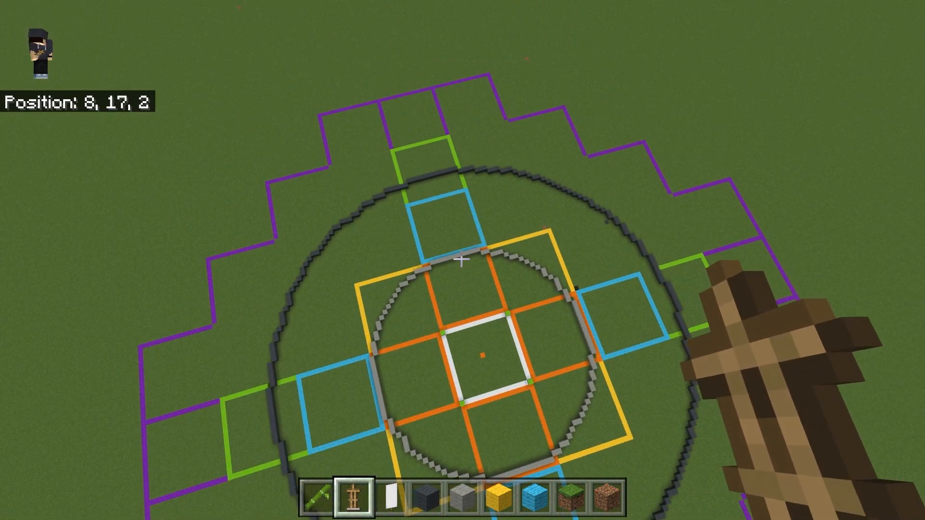
pyautogui.moveTo(462, 260)
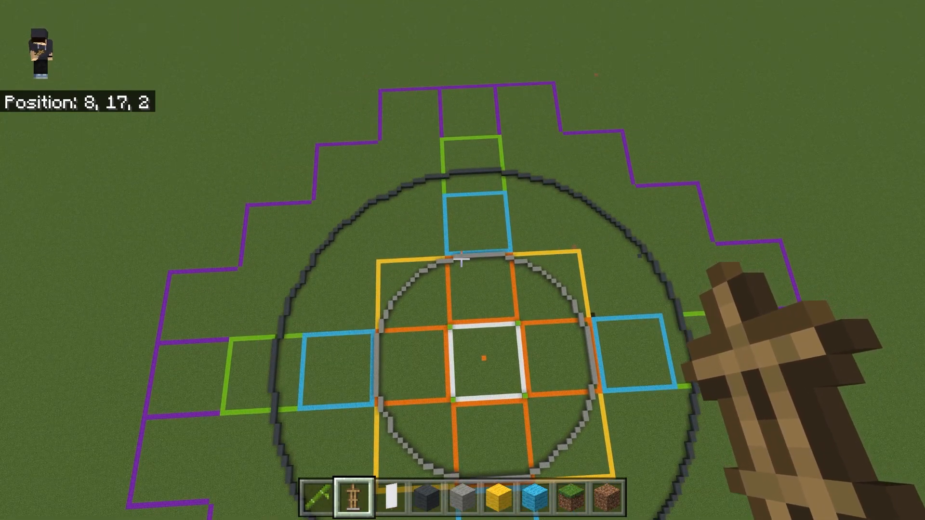
pyautogui.moveTo(462, 260)
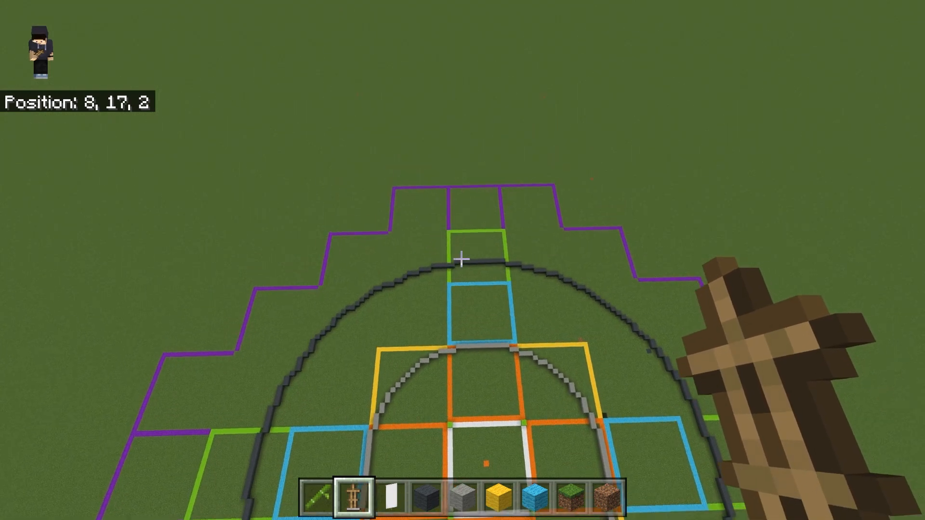
pyautogui.moveTo(463, 260)
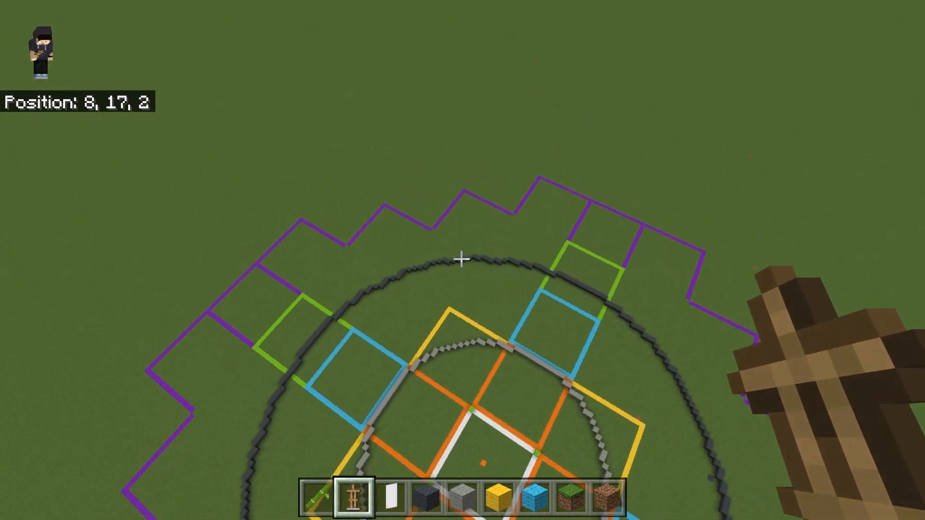
pyautogui.moveTo(463, 261)
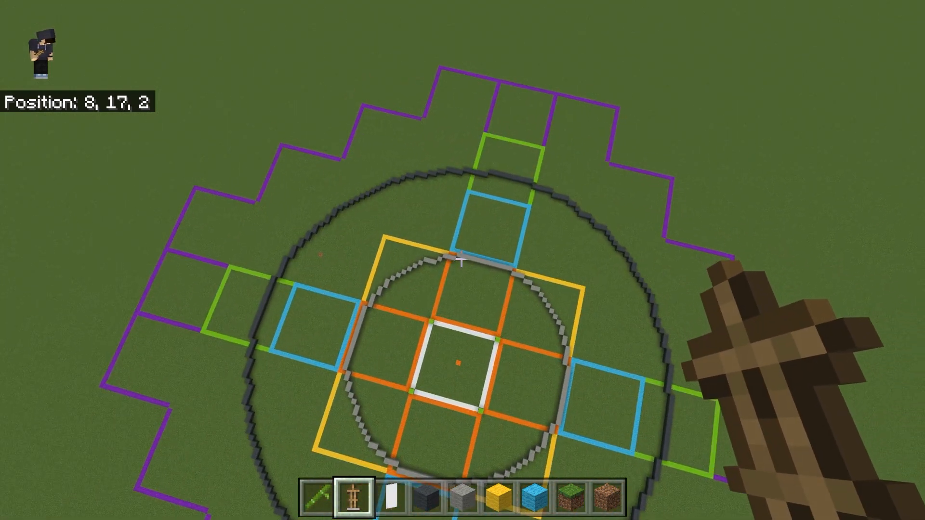
pyautogui.moveTo(463, 260)
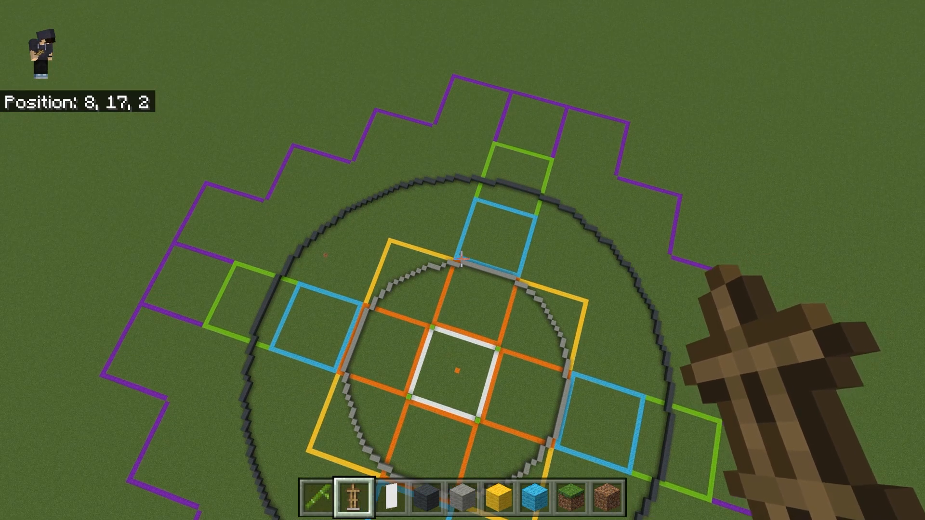
pyautogui.moveTo(463, 261)
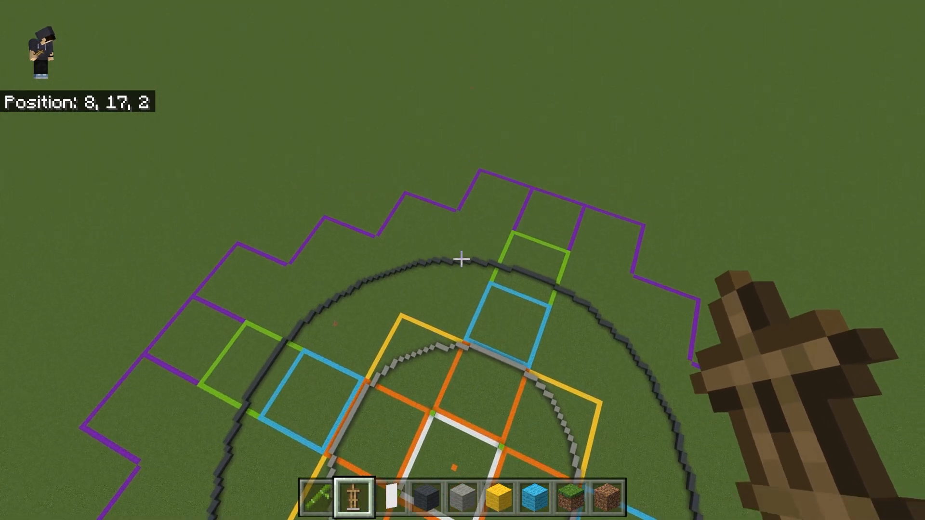
pyautogui.moveTo(463, 260)
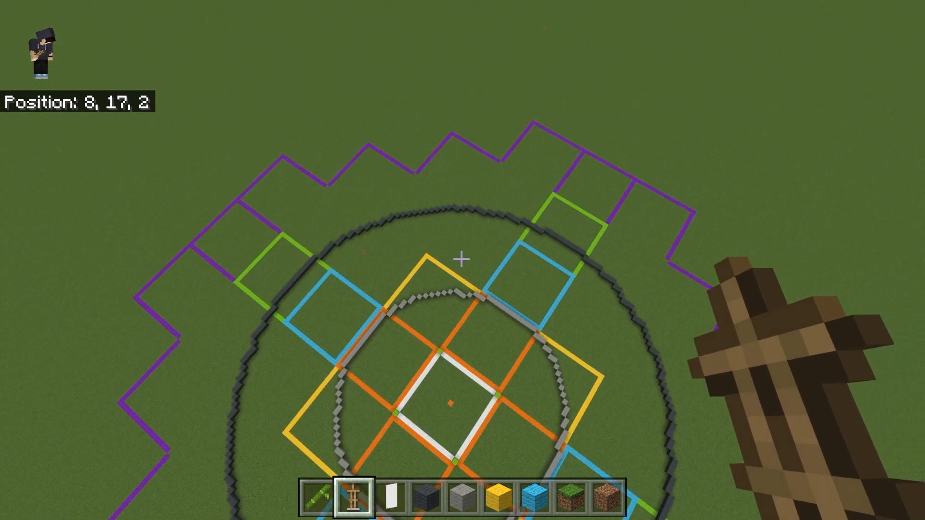
pyautogui.moveTo(463, 259)
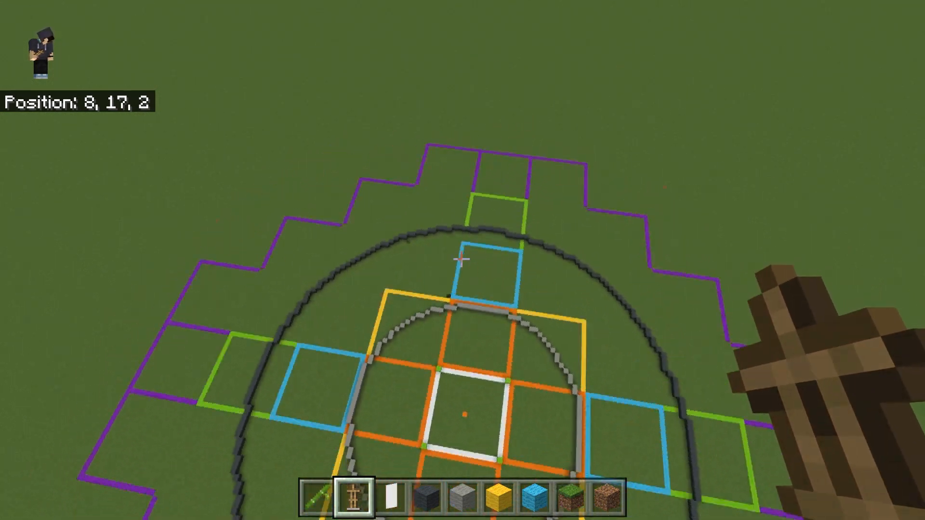
pyautogui.moveTo(463, 260)
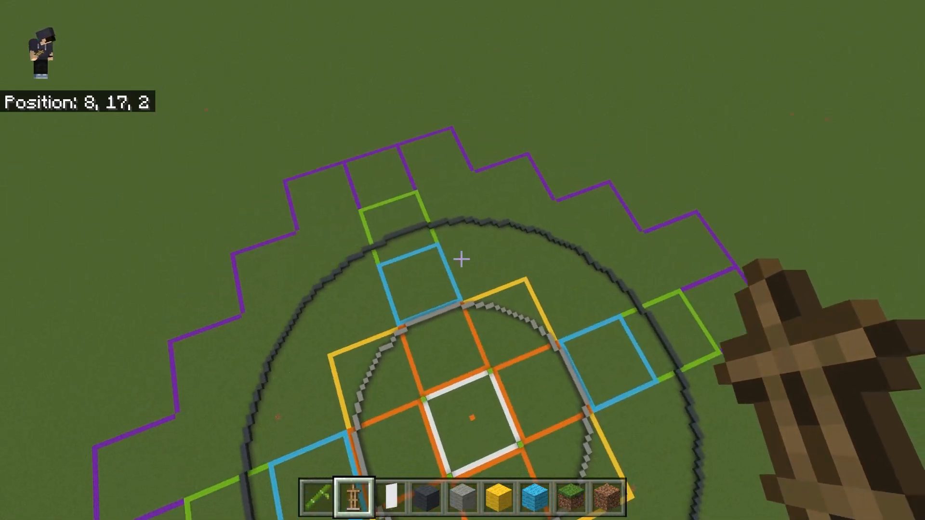
pyautogui.moveTo(462, 260)
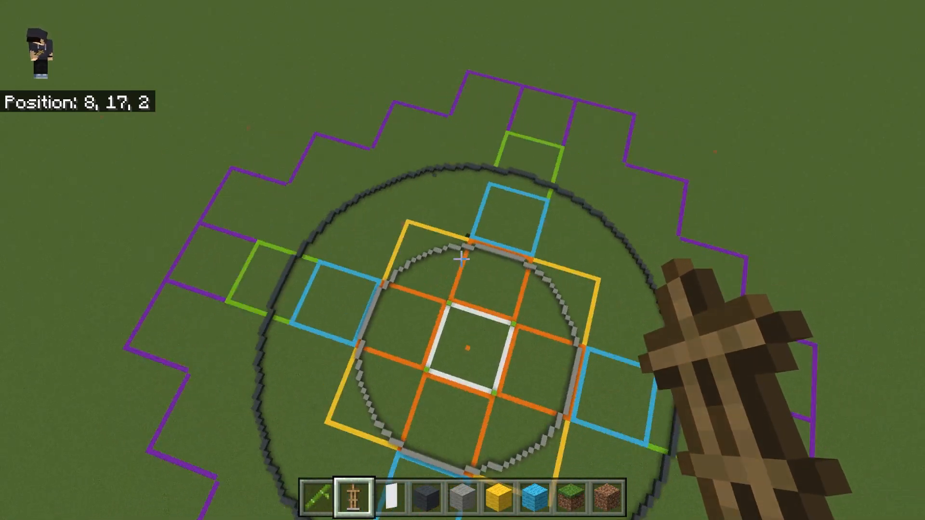
pyautogui.moveTo(462, 260)
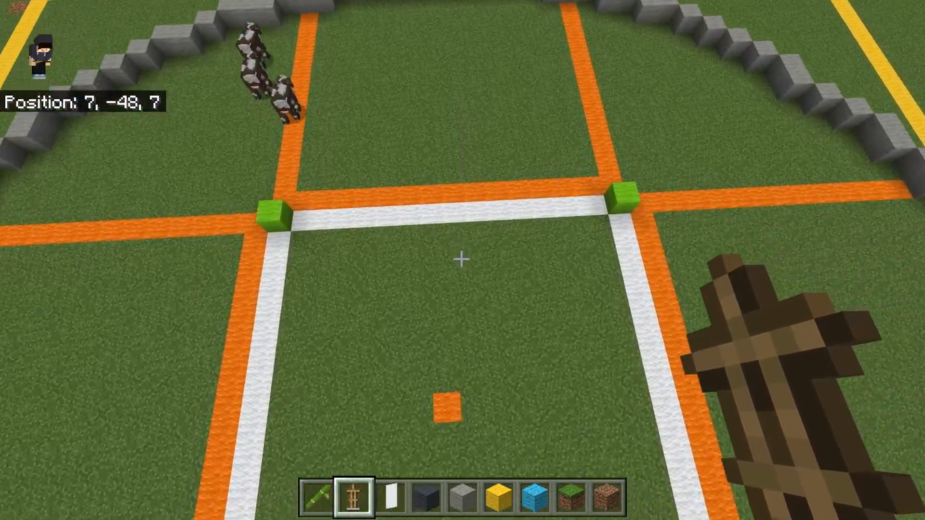
pyautogui.moveTo(462, 258)
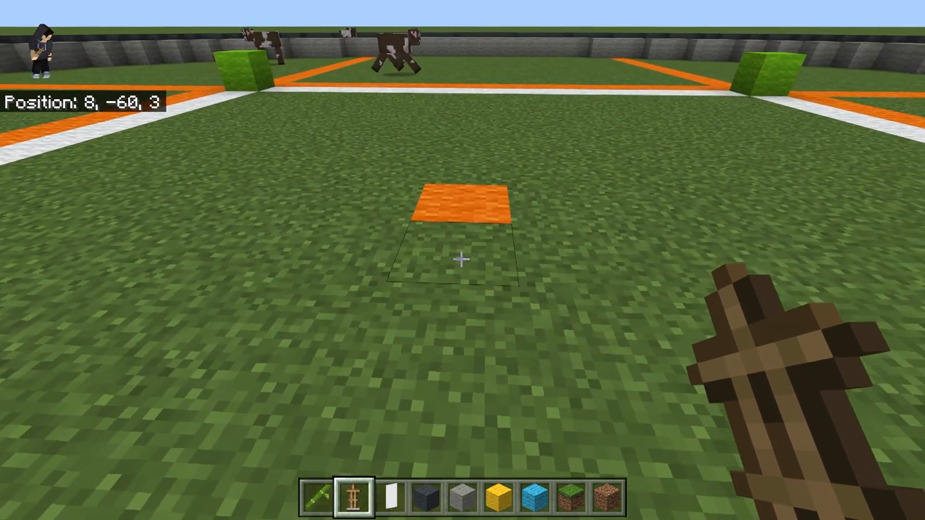
pyautogui.press('w')
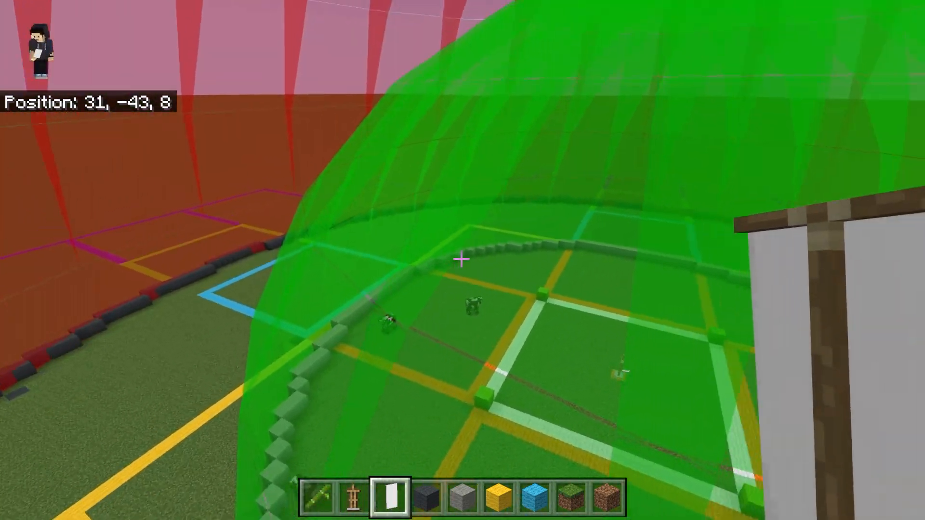
pyautogui.moveTo(463, 260)
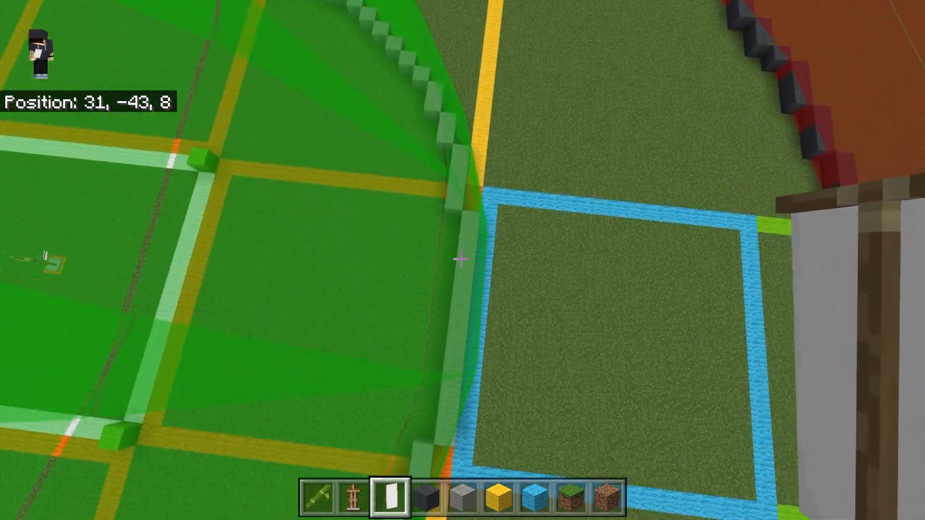
pyautogui.moveTo(463, 260)
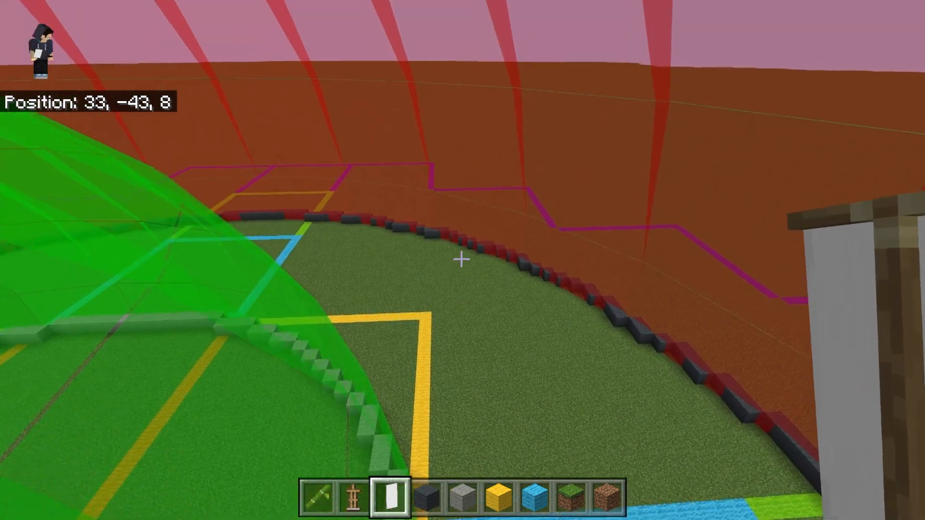
pyautogui.moveTo(462, 259)
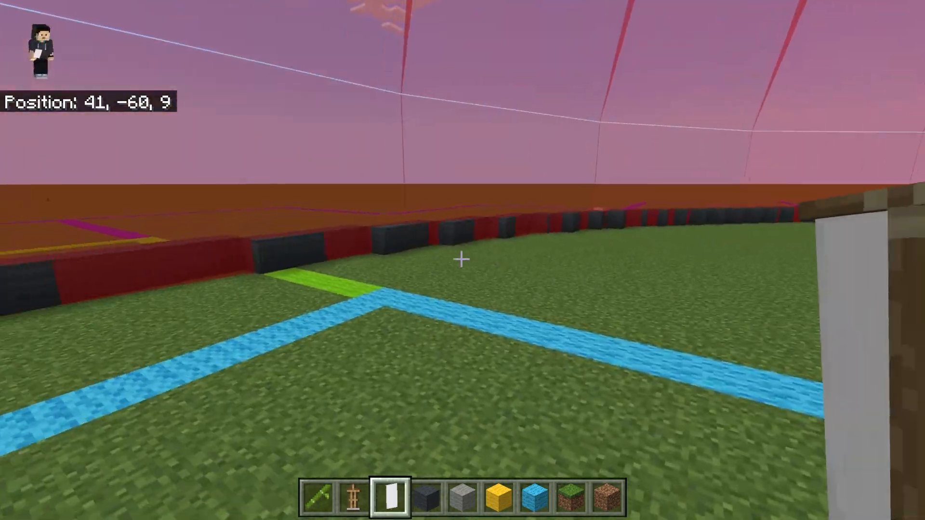
pyautogui.moveTo(462, 259)
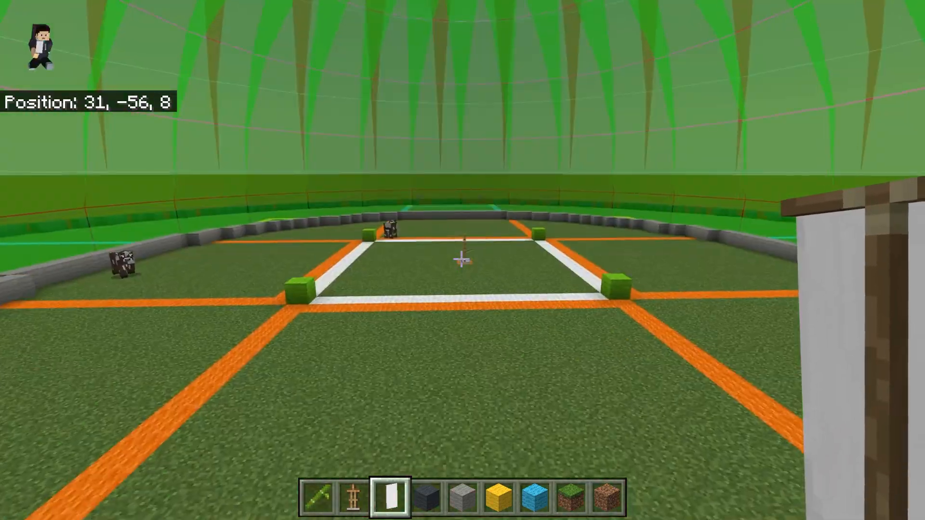
# Fly forward past the green and red spheres and the coloured ring outlines
pyautogui.press('w')
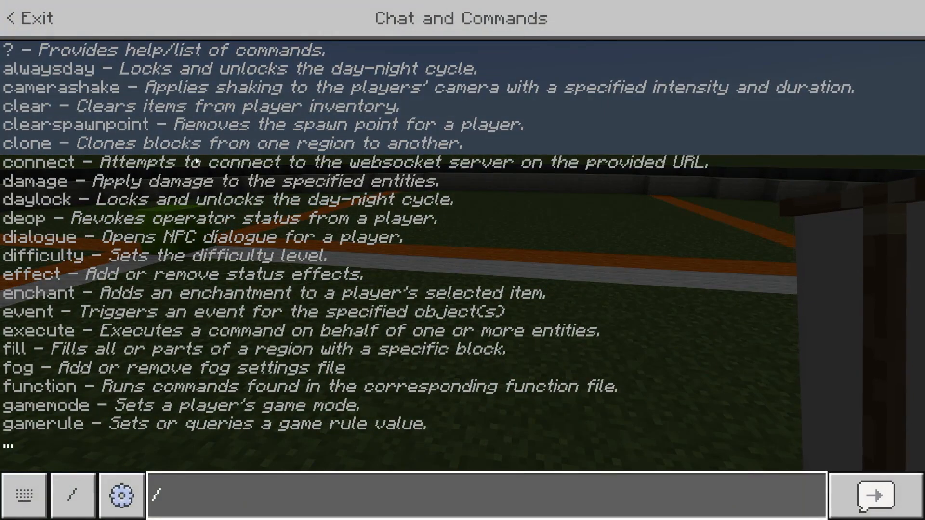
# Run the 'time set night' command in chat to turn the world to night
pyautogui.write('time set ni')
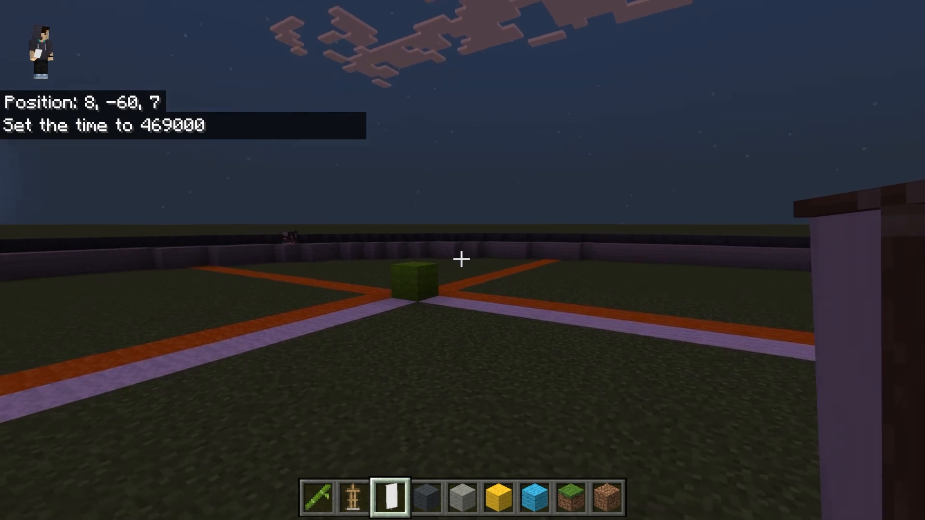
pyautogui.moveTo(463, 260)
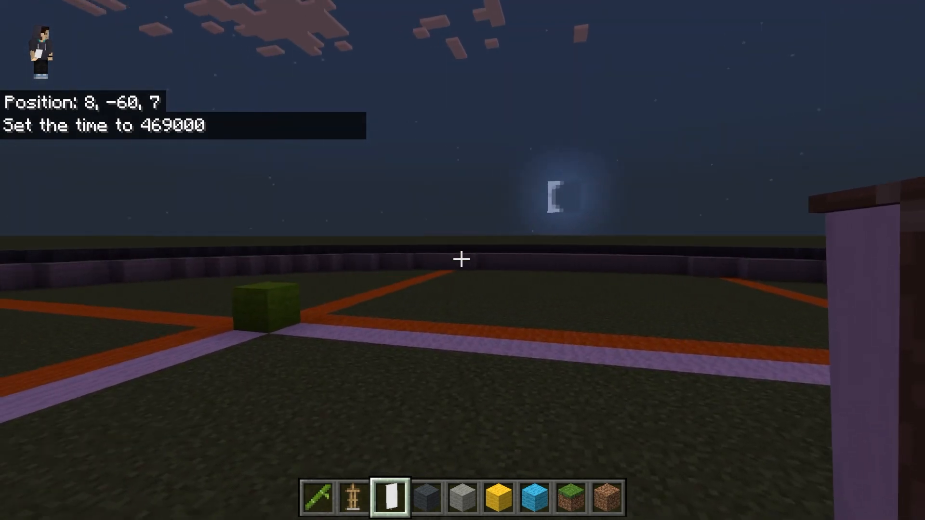
pyautogui.moveTo(462, 261)
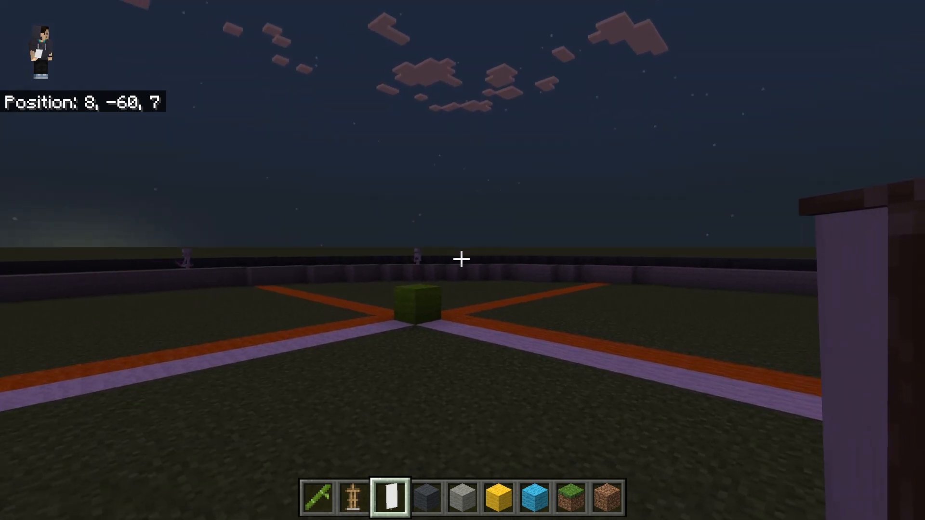
pyautogui.moveTo(463, 260)
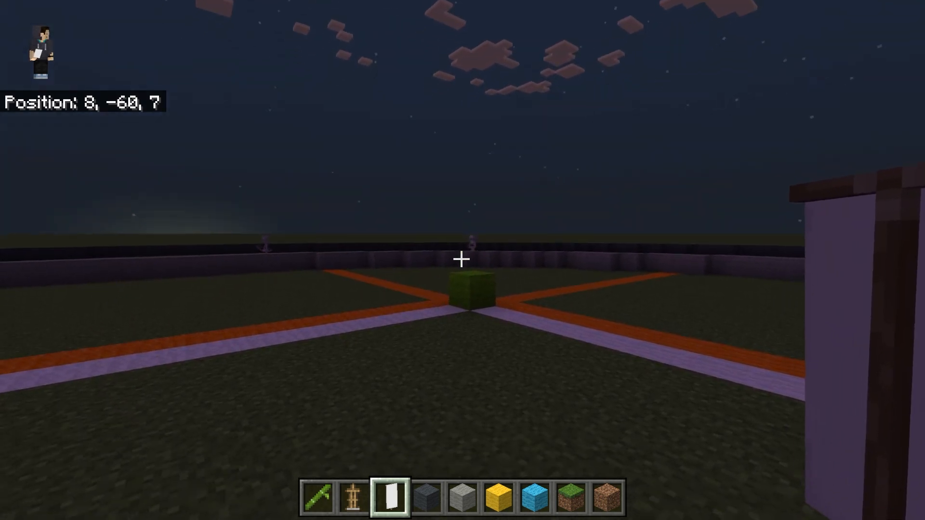
pyautogui.moveTo(462, 260)
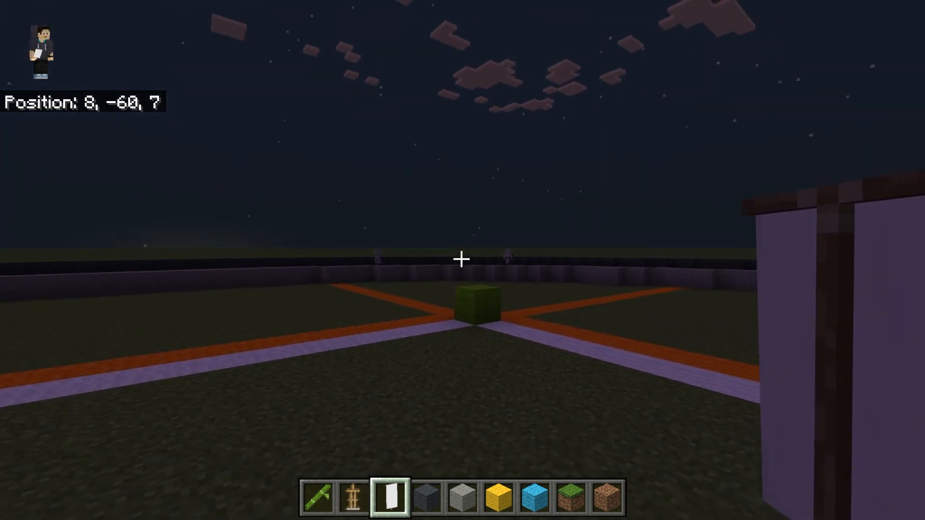
pyautogui.moveTo(462, 260)
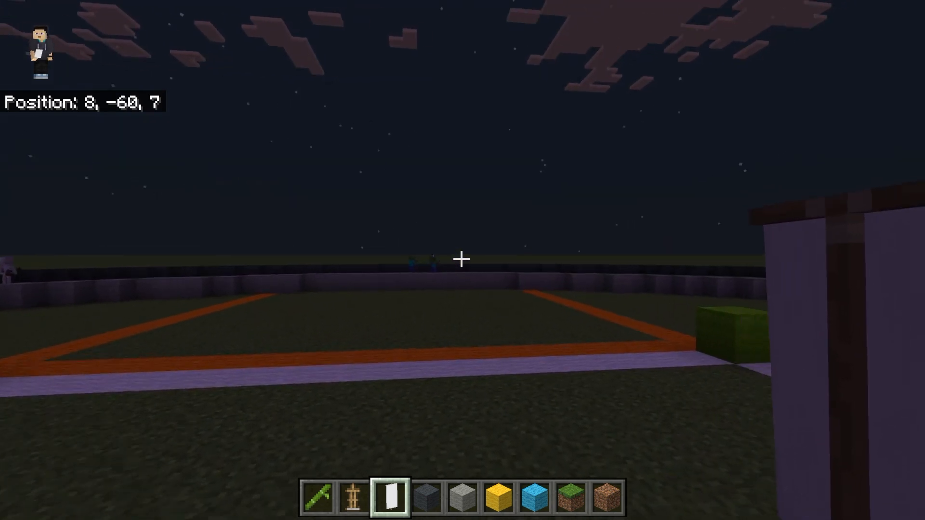
pyautogui.moveTo(462, 260)
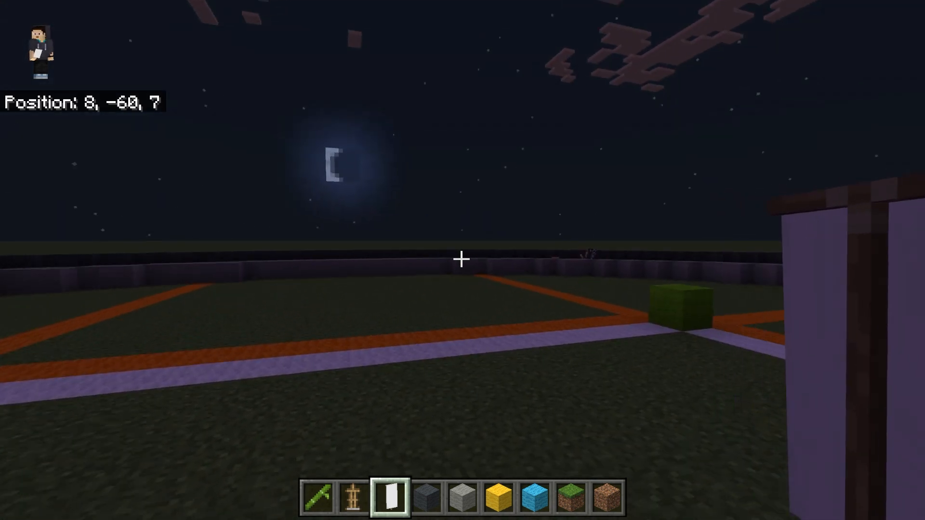
pyautogui.moveTo(463, 260)
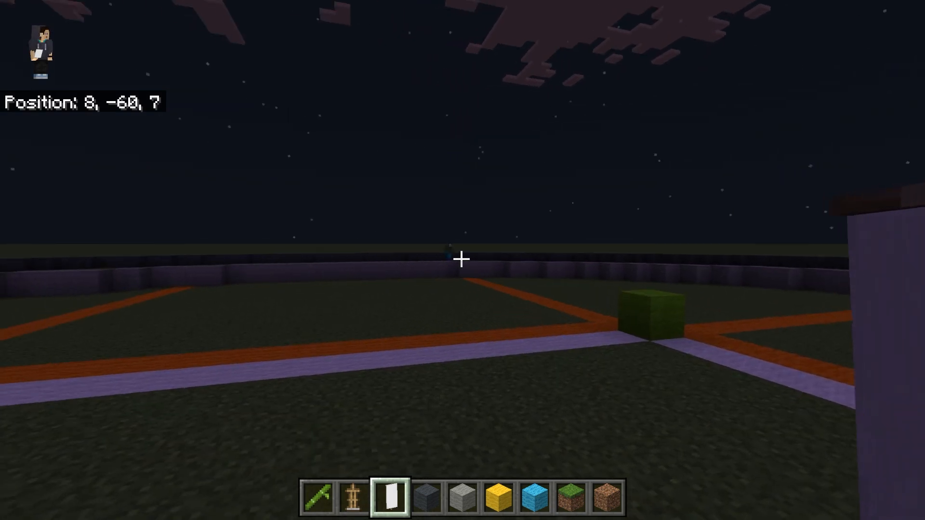
pyautogui.moveTo(463, 260)
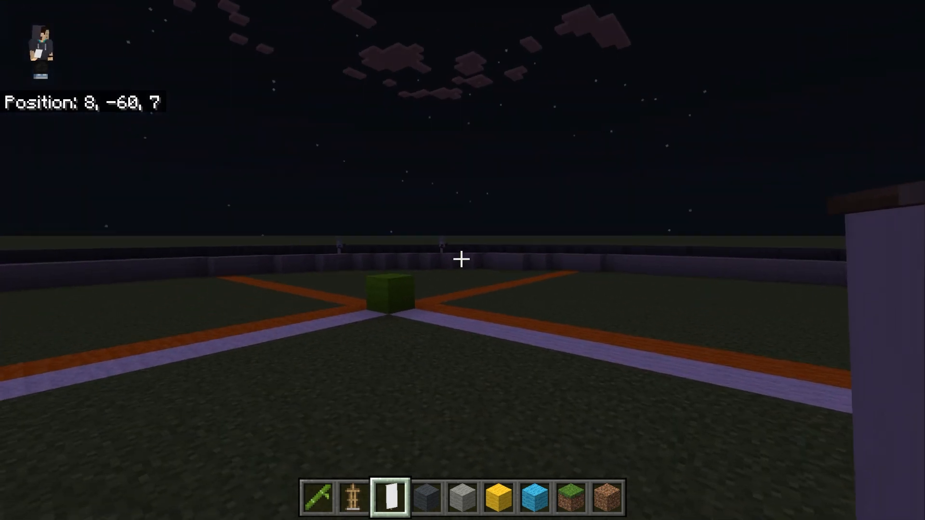
pyautogui.moveTo(462, 260)
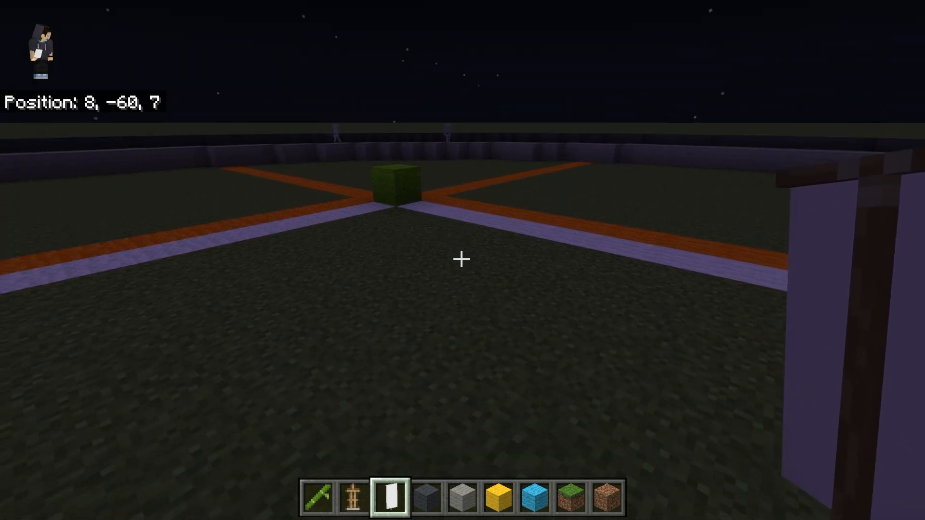
pyautogui.moveTo(460, 260)
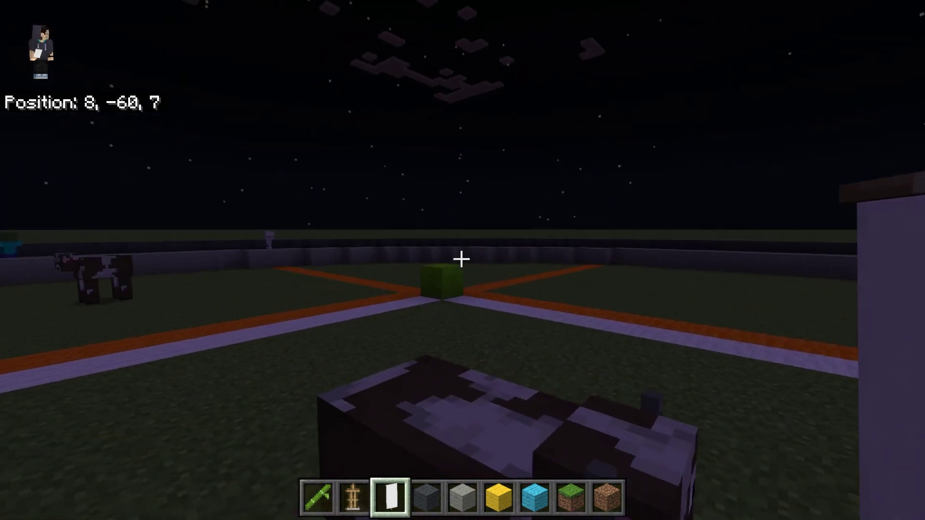
pyautogui.moveTo(463, 259)
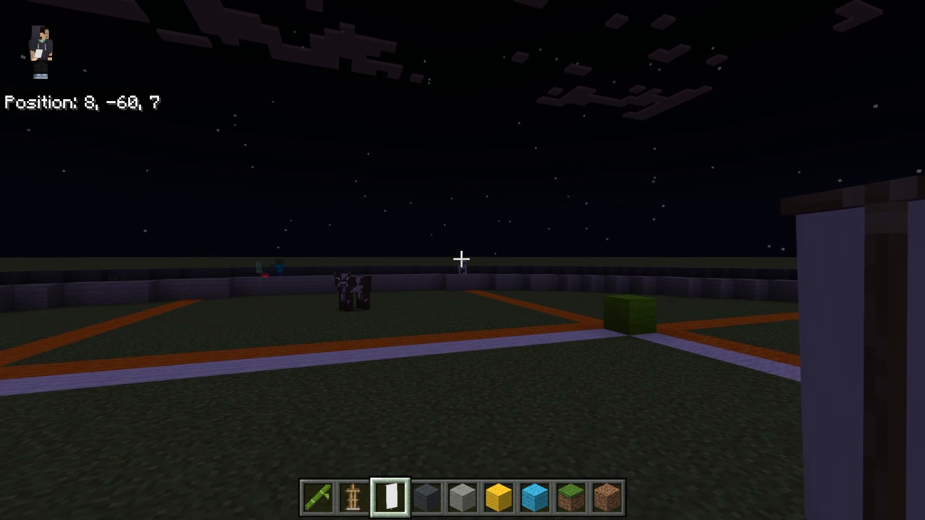
pyautogui.moveTo(463, 258)
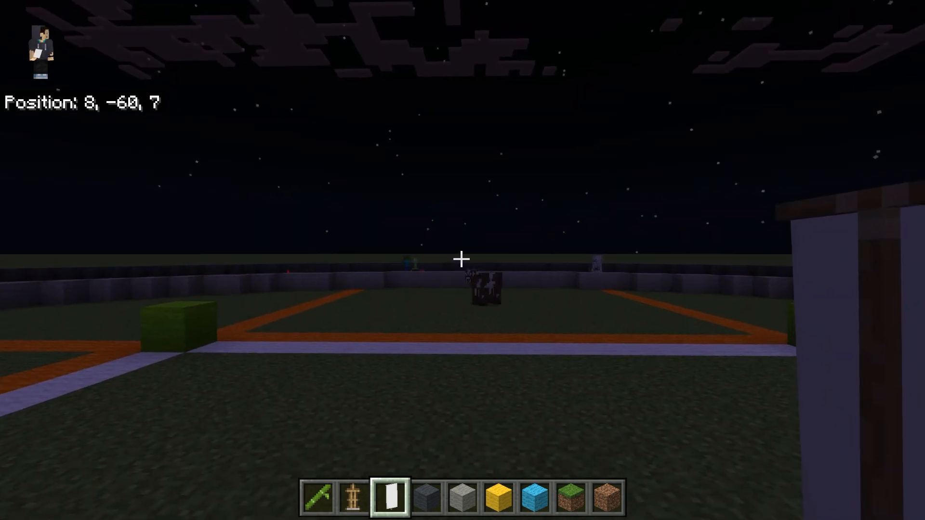
pyautogui.moveTo(463, 258)
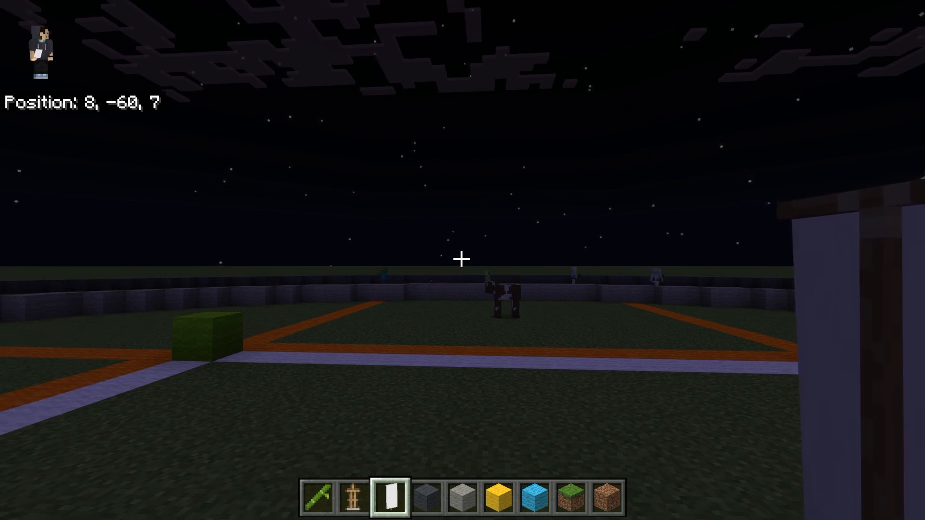
pyautogui.moveTo(463, 259)
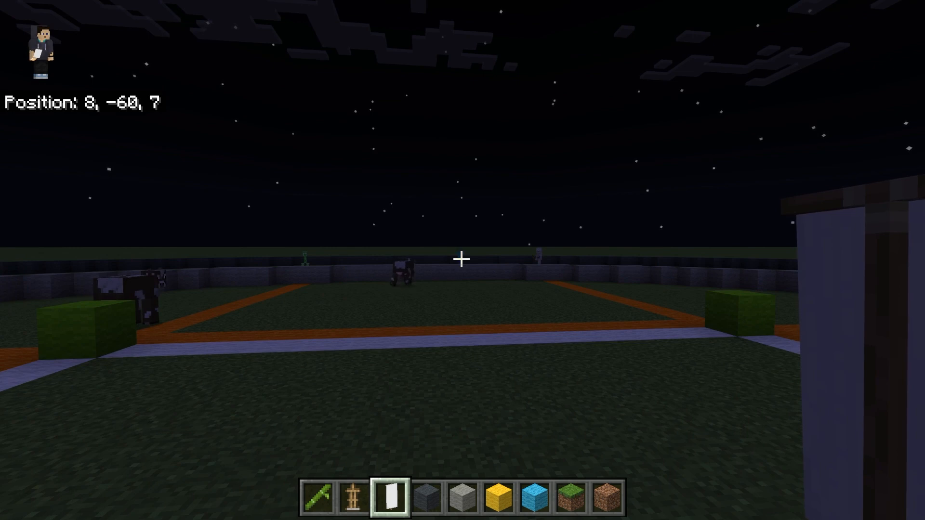
pyautogui.moveTo(462, 259)
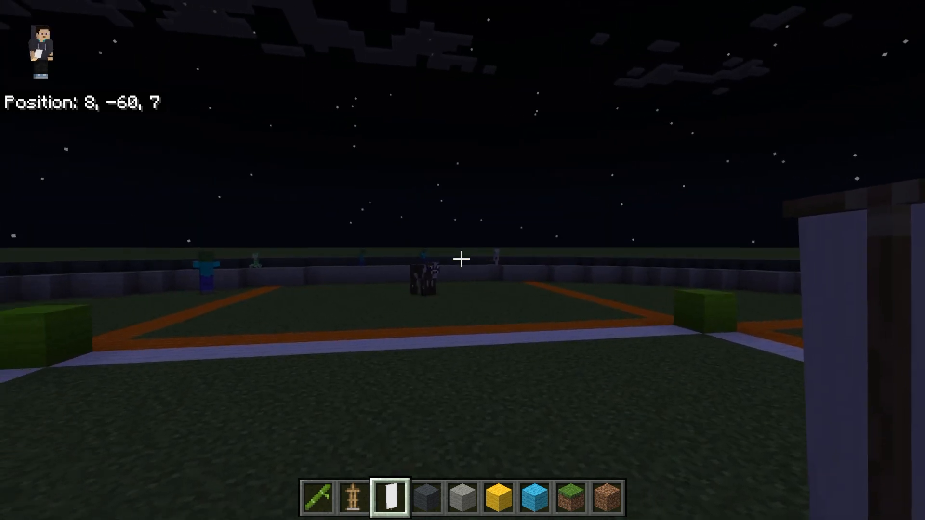
pyautogui.moveTo(463, 259)
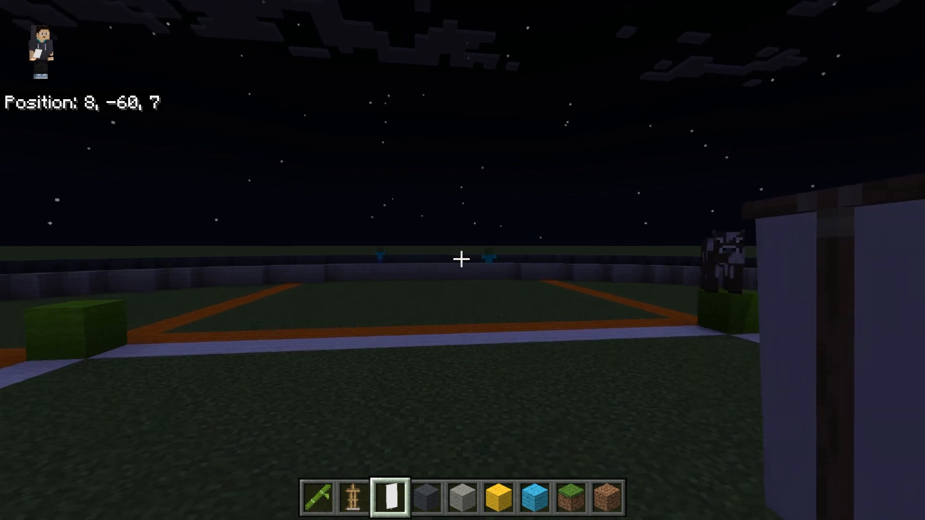
pyautogui.moveTo(463, 260)
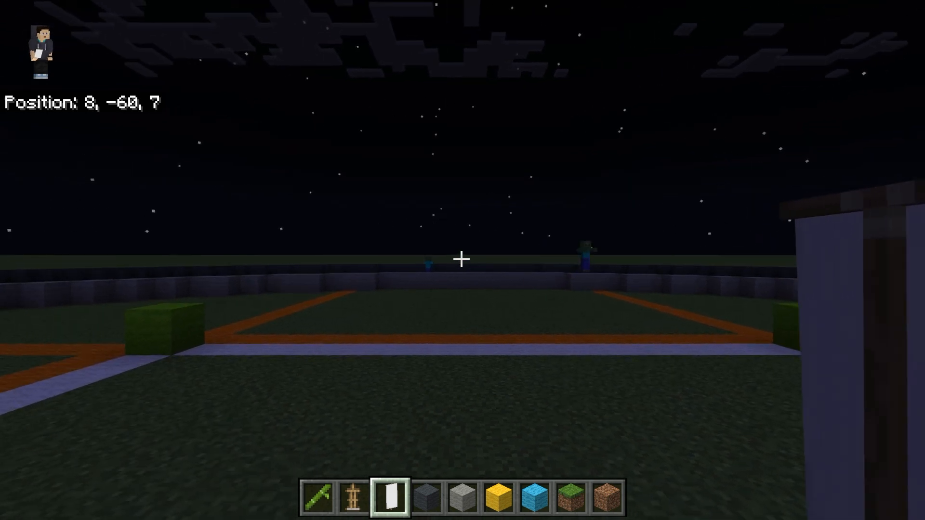
pyautogui.moveTo(463, 258)
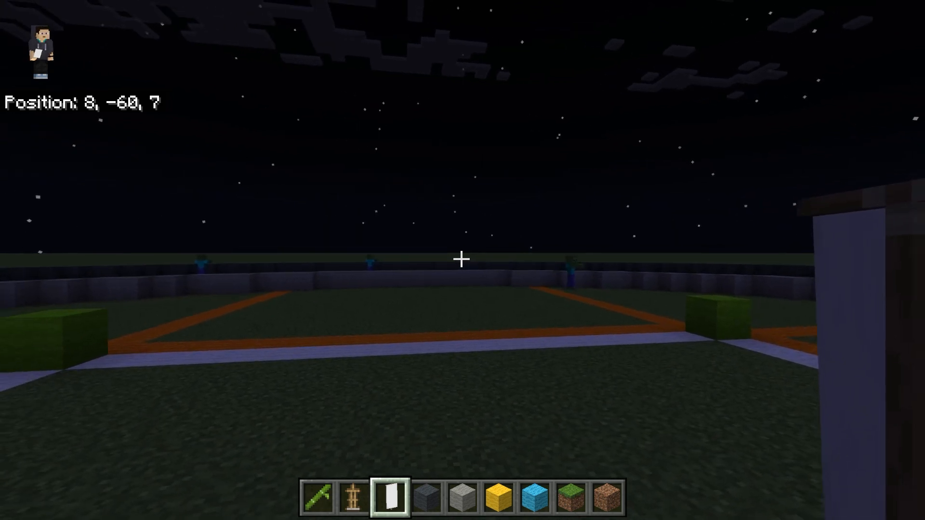
pyautogui.moveTo(463, 260)
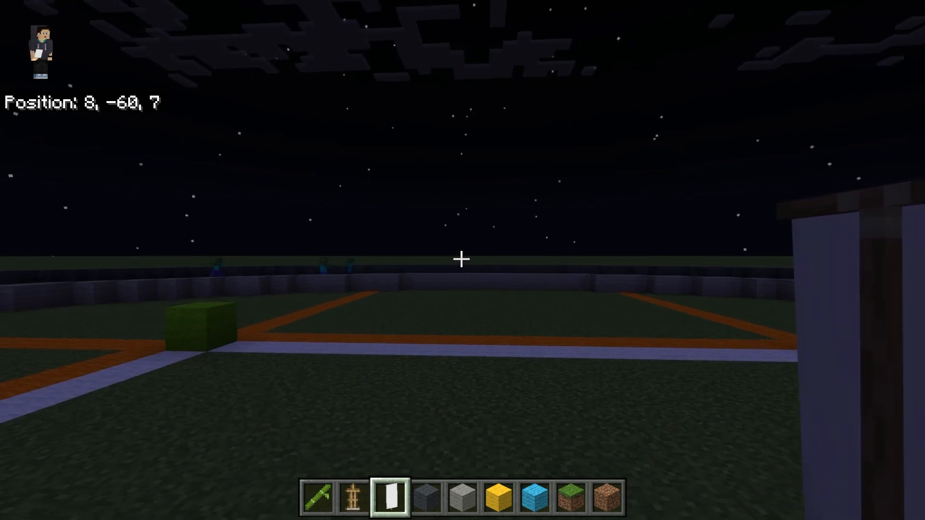
pyautogui.moveTo(463, 259)
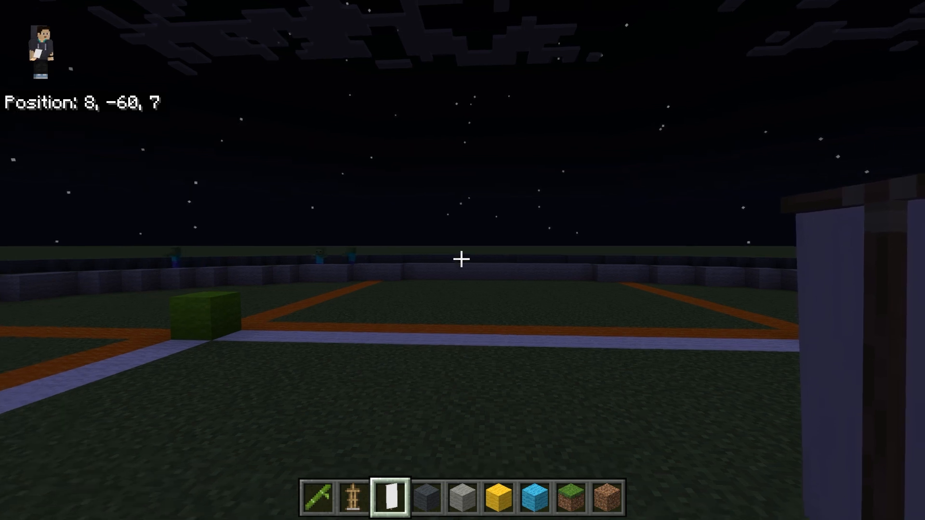
pyautogui.moveTo(462, 259)
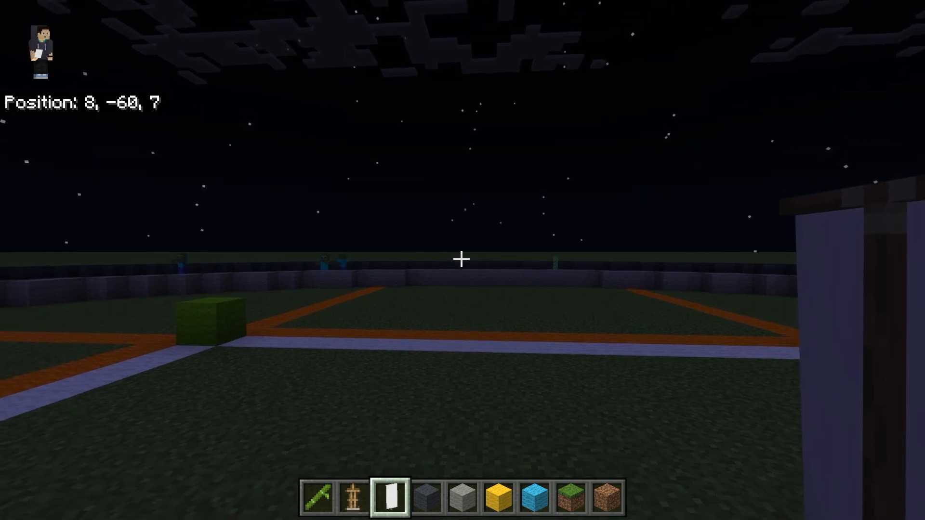
pyautogui.moveTo(463, 259)
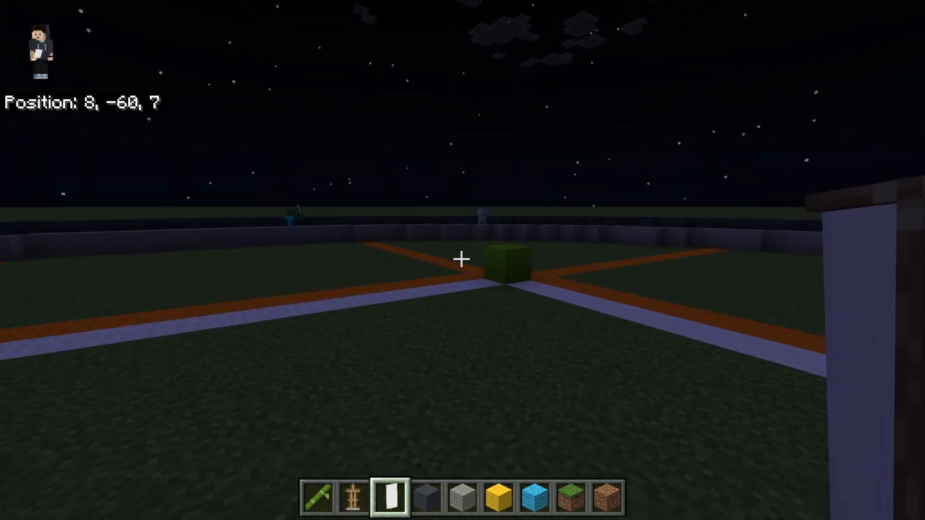
pyautogui.moveTo(462, 260)
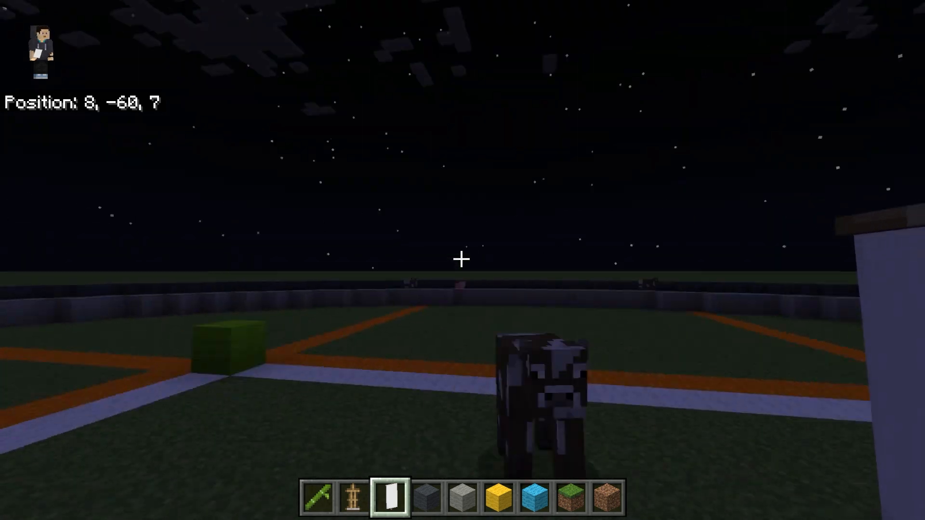
pyautogui.moveTo(463, 259)
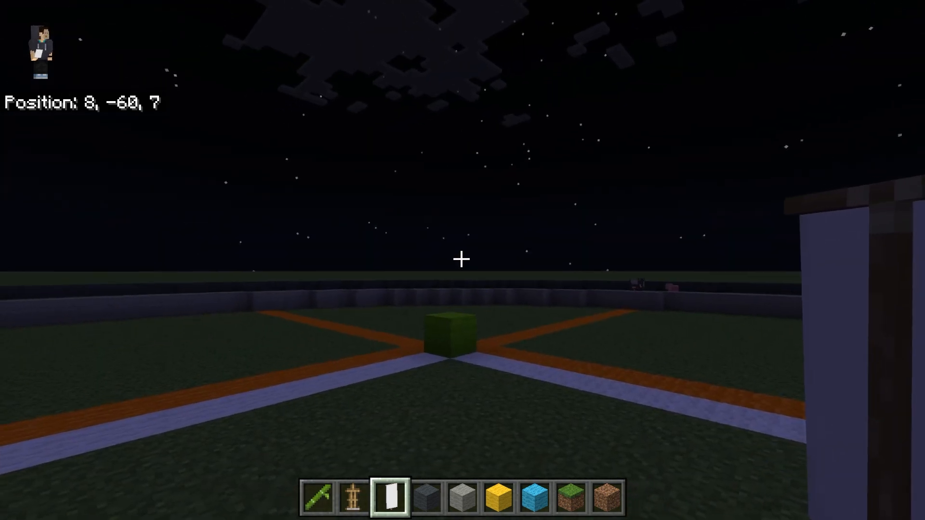
pyautogui.moveTo(462, 259)
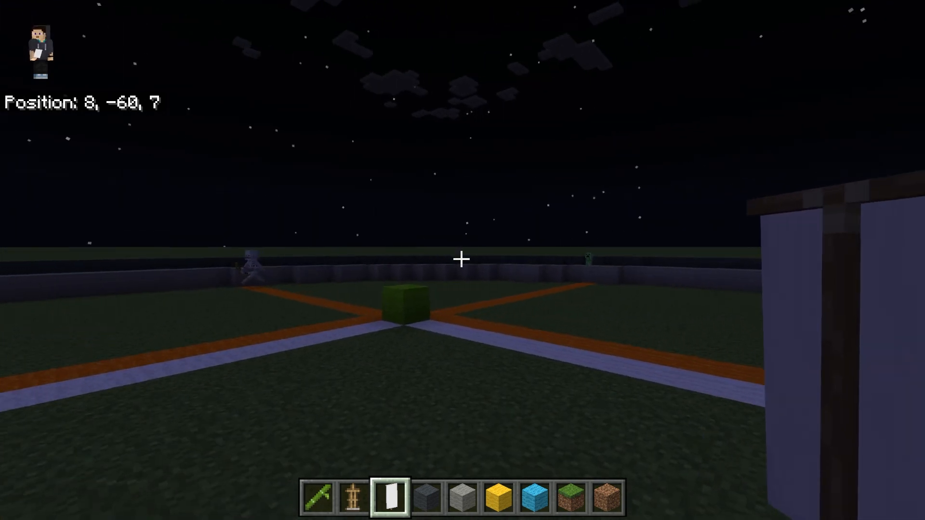
pyautogui.moveTo(463, 258)
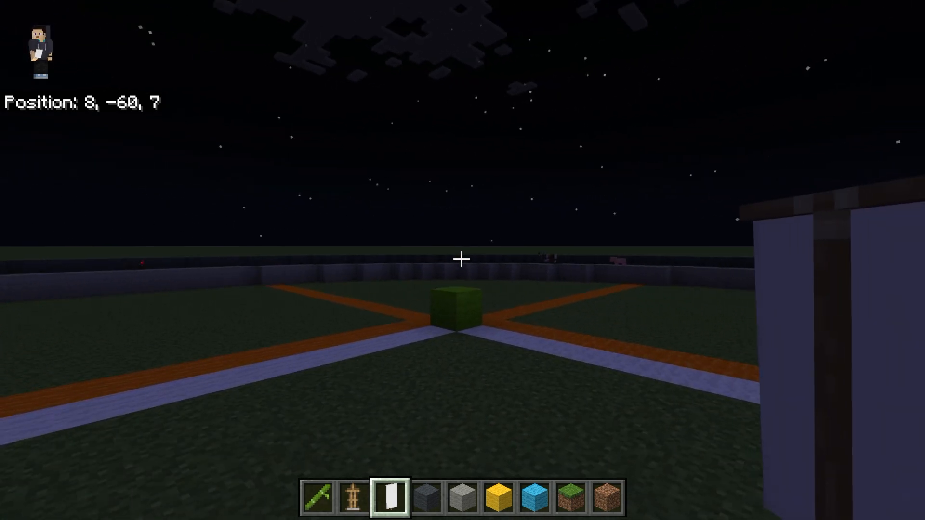
pyautogui.moveTo(463, 260)
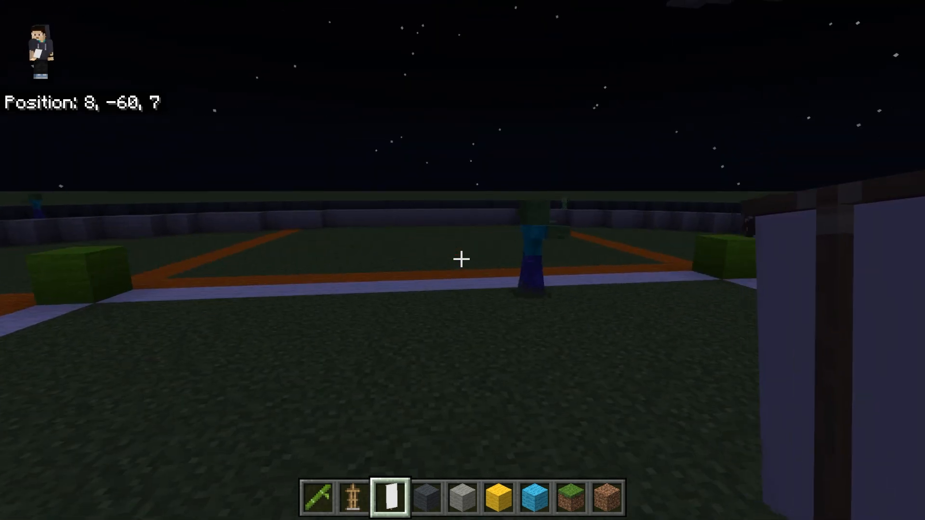
pyautogui.moveTo(462, 258)
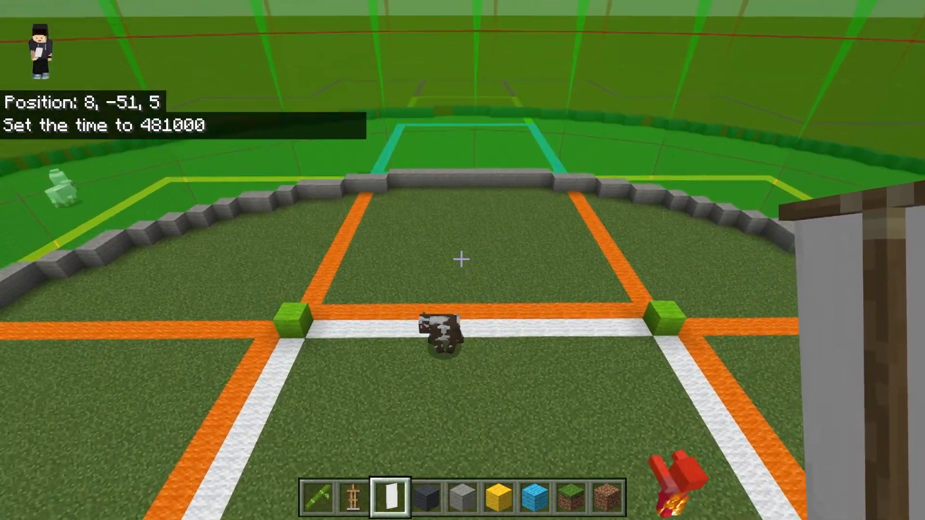
pyautogui.moveTo(462, 260)
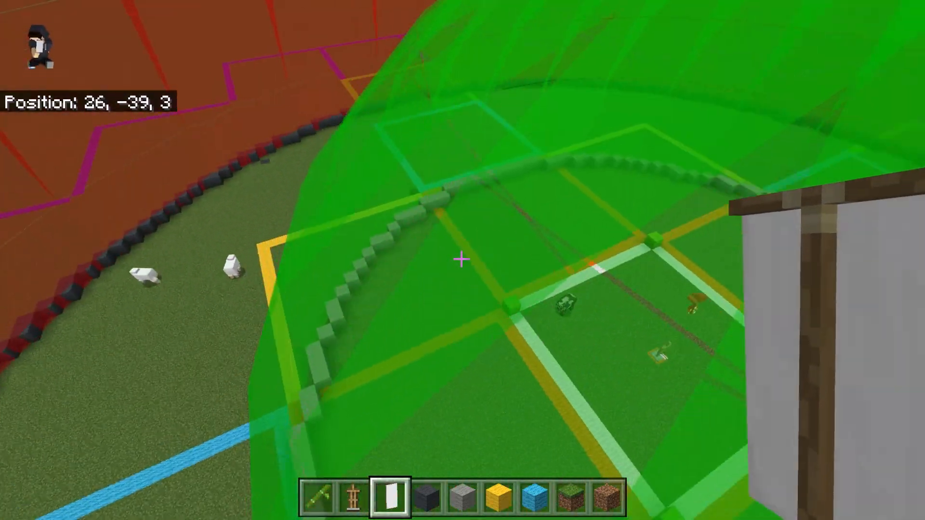
pyautogui.moveTo(463, 261)
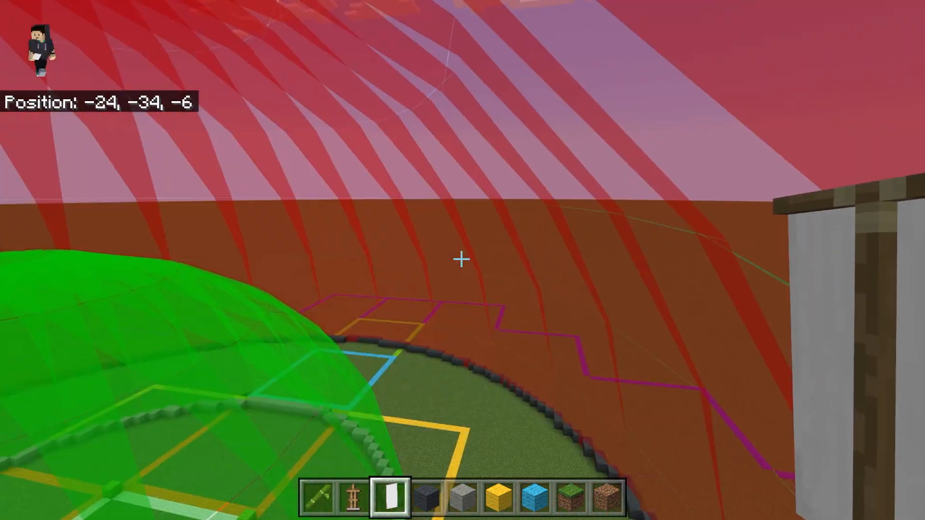
pyautogui.moveTo(463, 260)
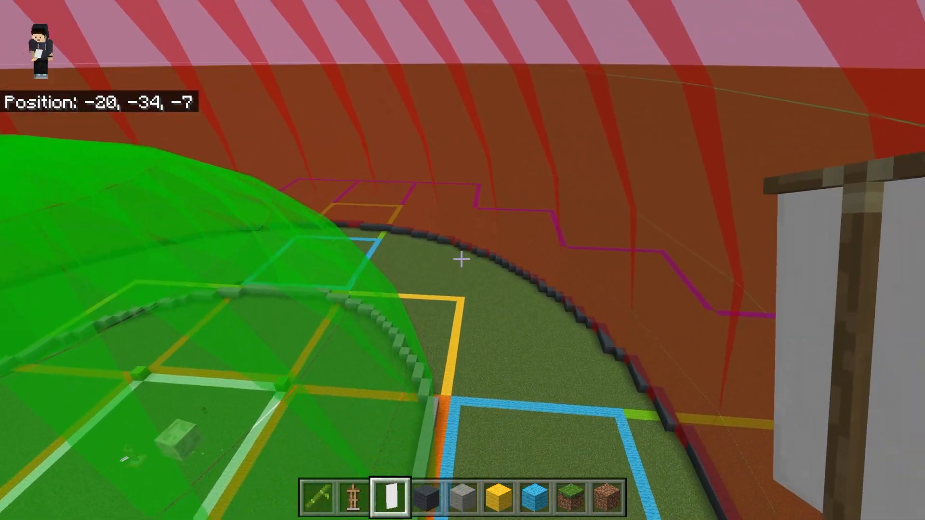
pyautogui.moveTo(463, 260)
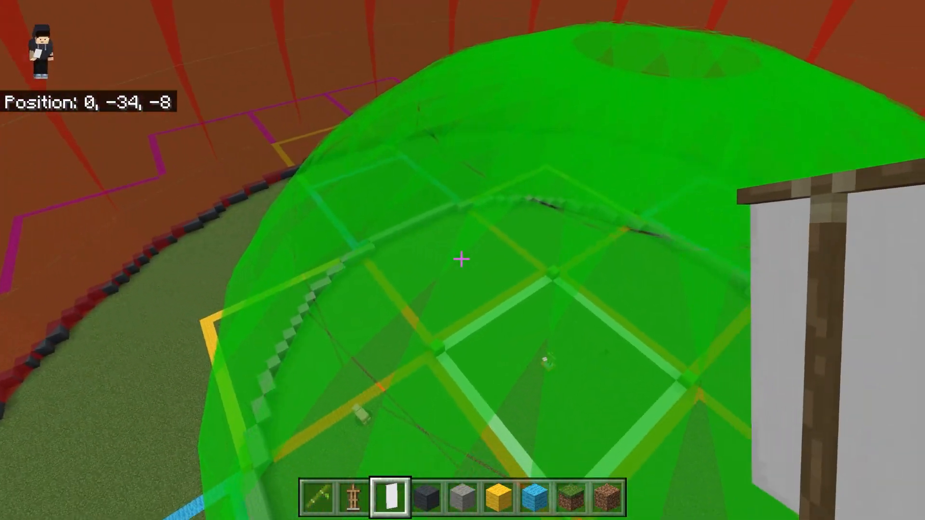
pyautogui.moveTo(463, 260)
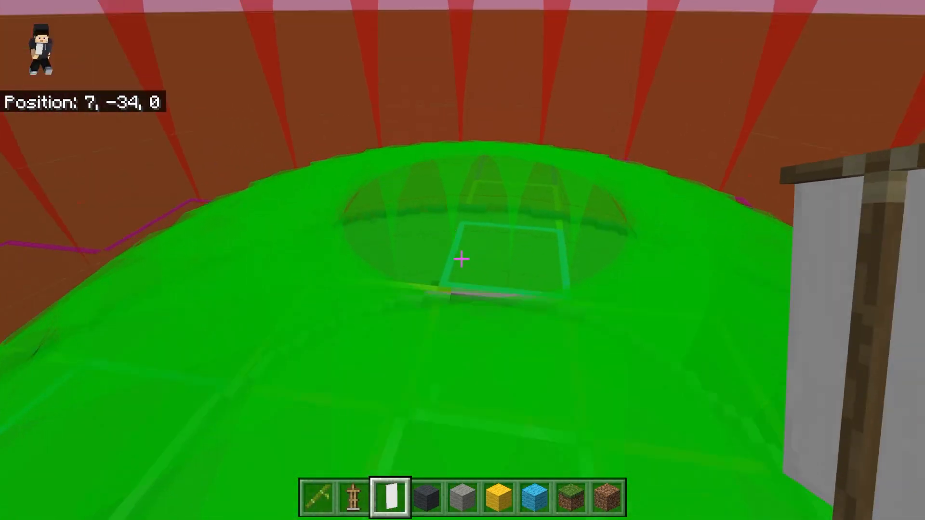
pyautogui.moveTo(463, 259)
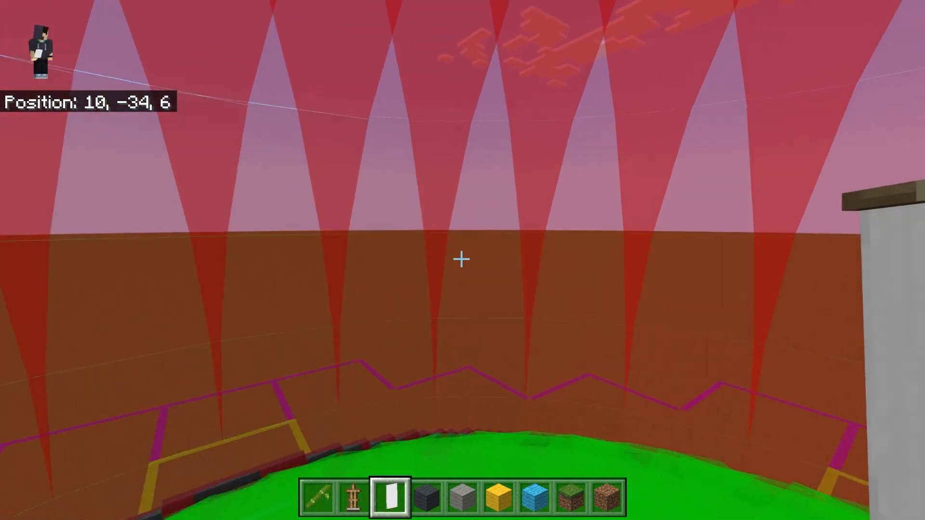
pyautogui.moveTo(463, 260)
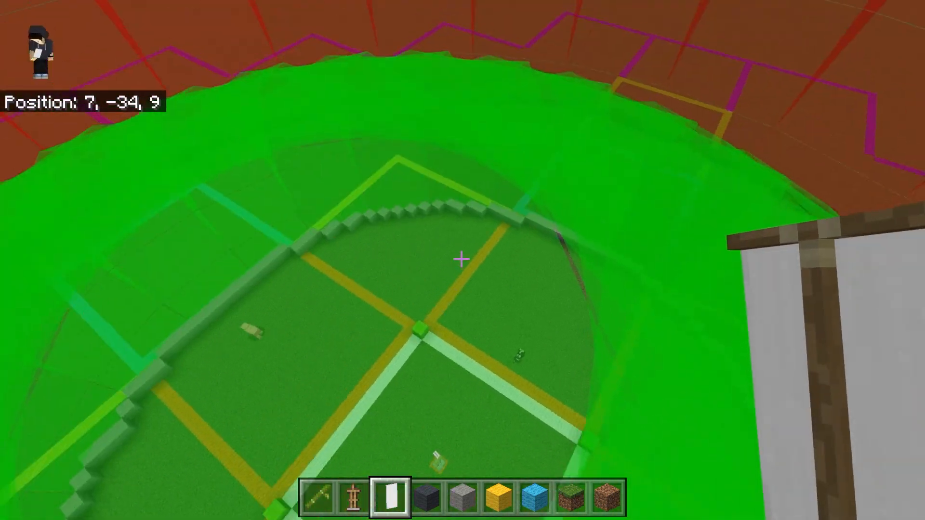
pyautogui.moveTo(462, 260)
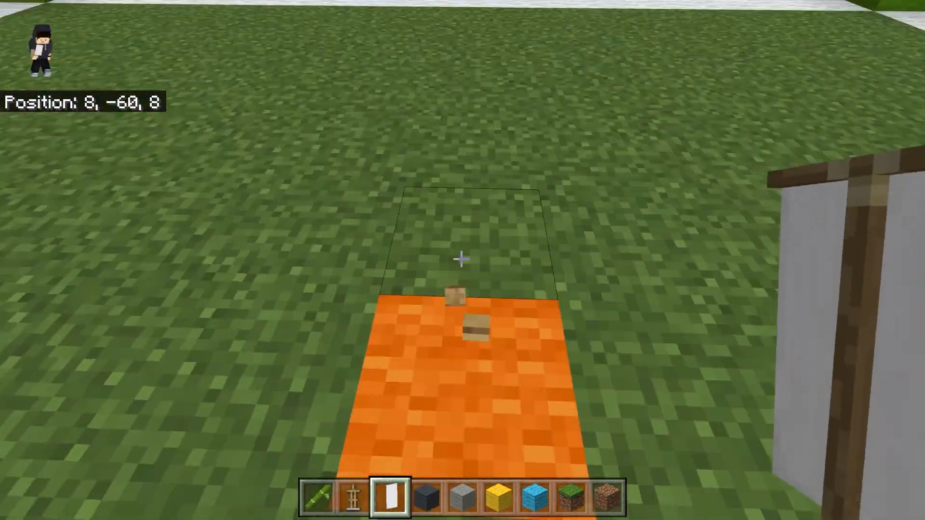
# Select hotbar slot 9 before heading up the pillar to the armor stand
pyautogui.press('9')
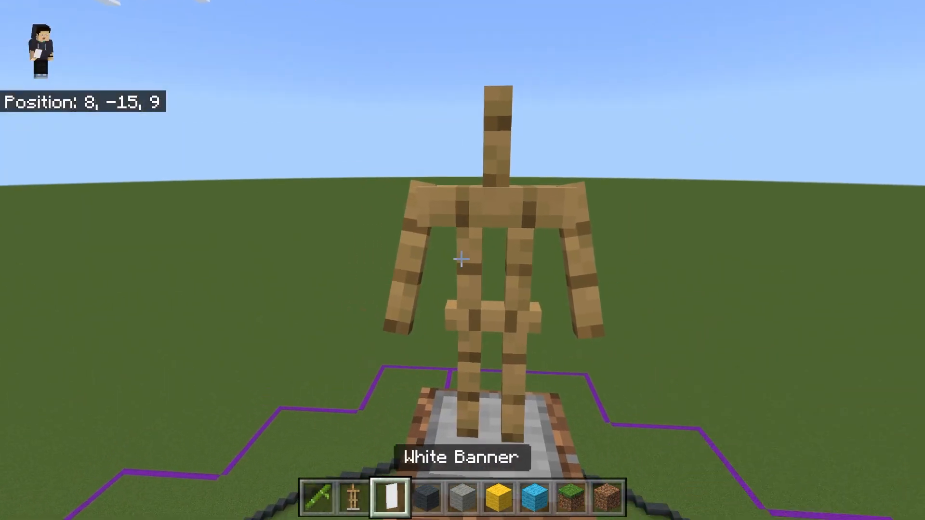
pyautogui.moveTo(462, 258)
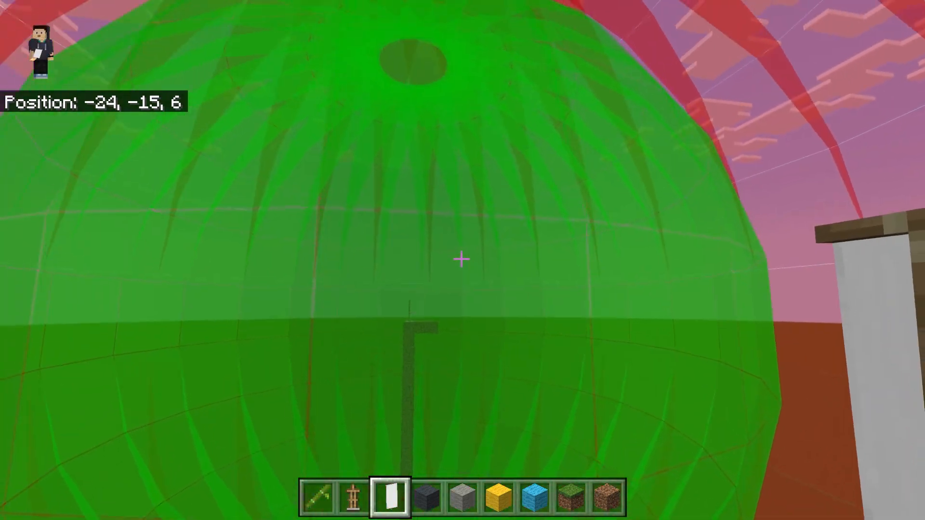
pyautogui.moveTo(463, 260)
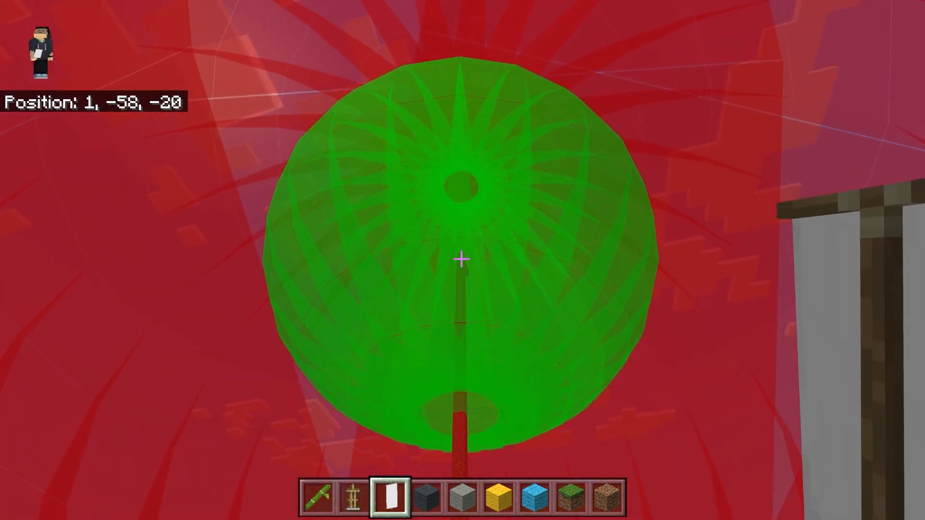
pyautogui.moveTo(463, 260)
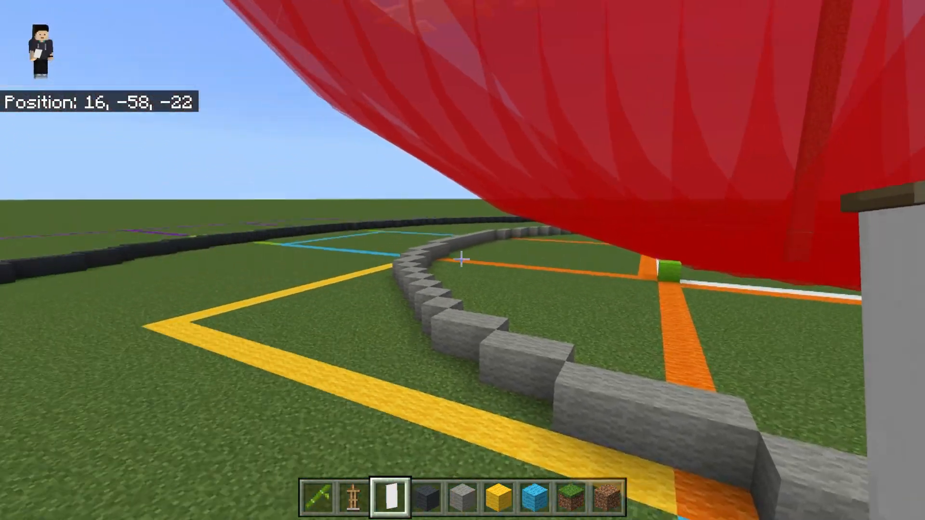
pyautogui.moveTo(463, 260)
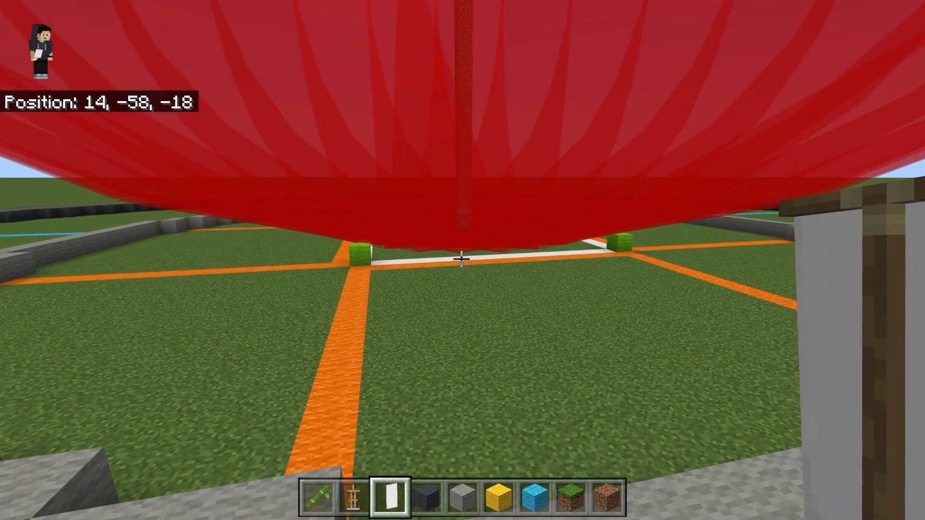
# Fly down around the pillar to ground level, viewing the spheres from below
pyautogui.press('w')
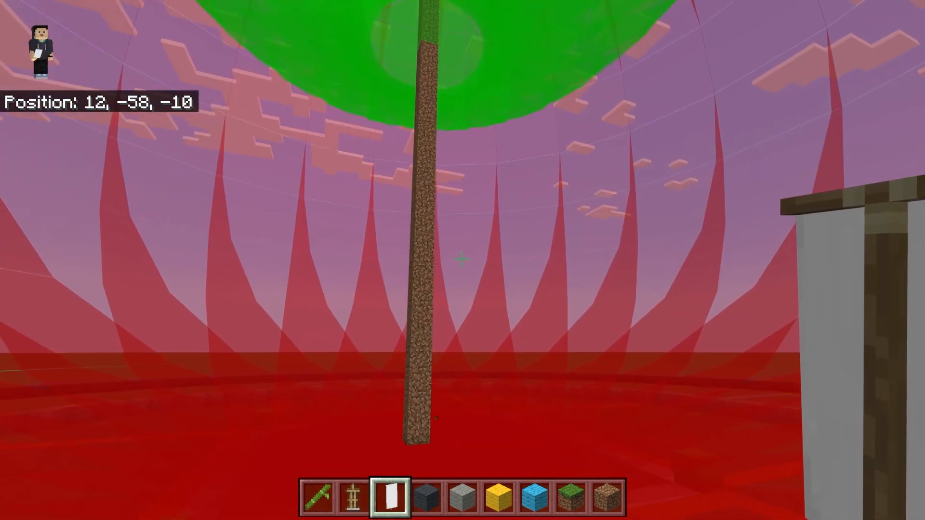
pyautogui.moveTo(463, 258)
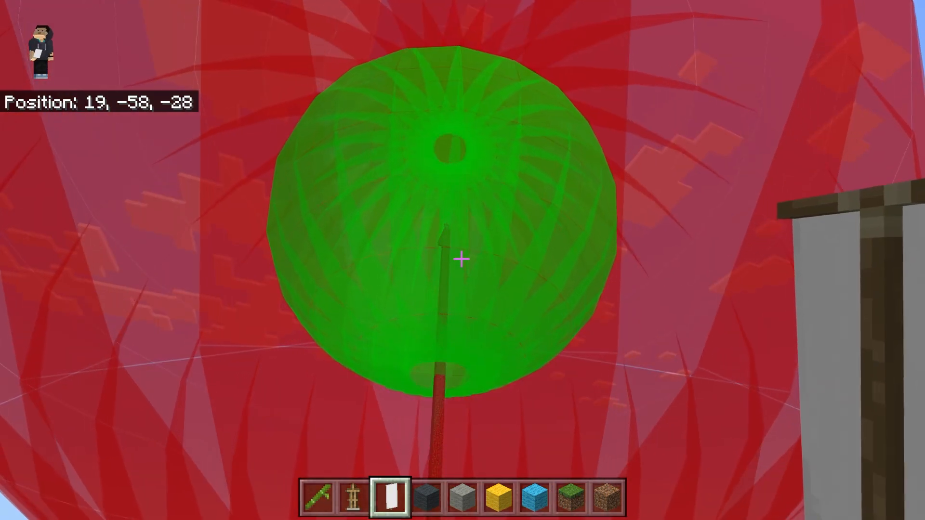
pyautogui.moveTo(462, 261)
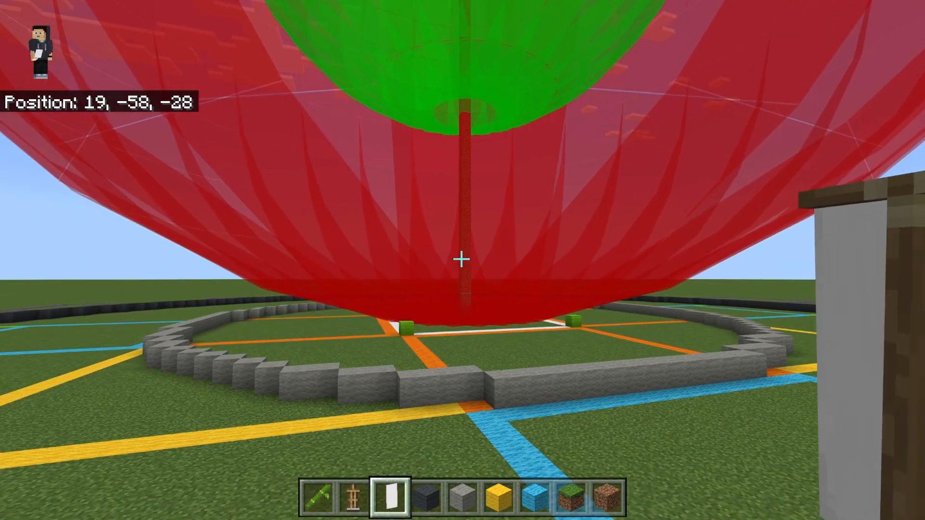
pyautogui.moveTo(463, 259)
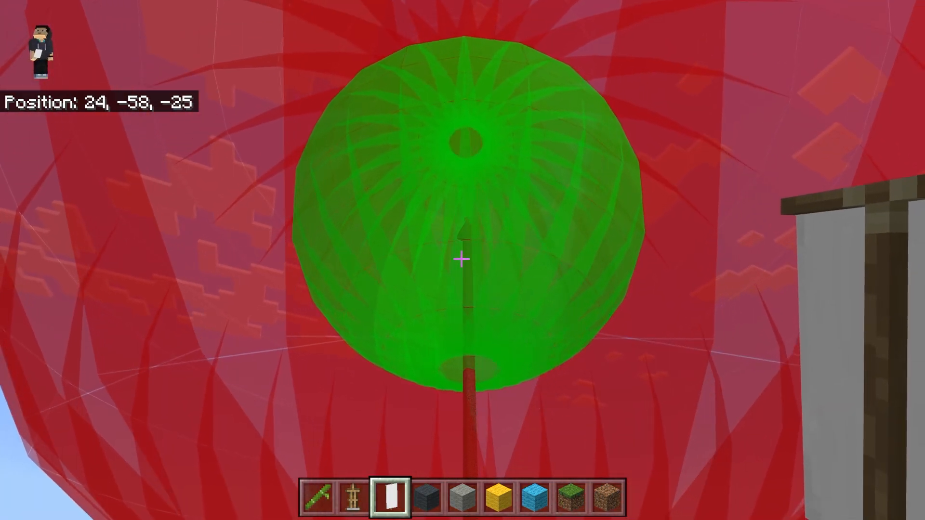
pyautogui.moveTo(462, 260)
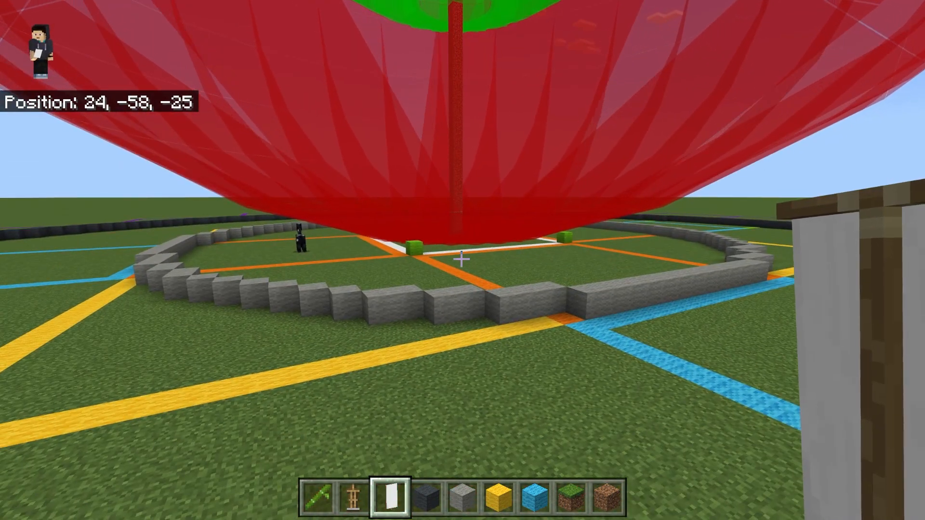
pyautogui.moveTo(463, 260)
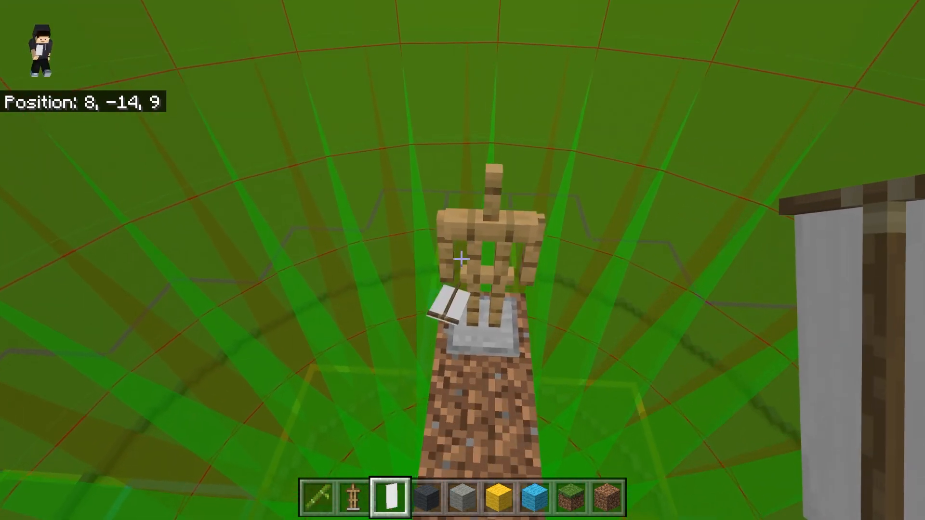
# Fly back up to the armor stand on the pillar top inside the green sphere
pyautogui.press('w')
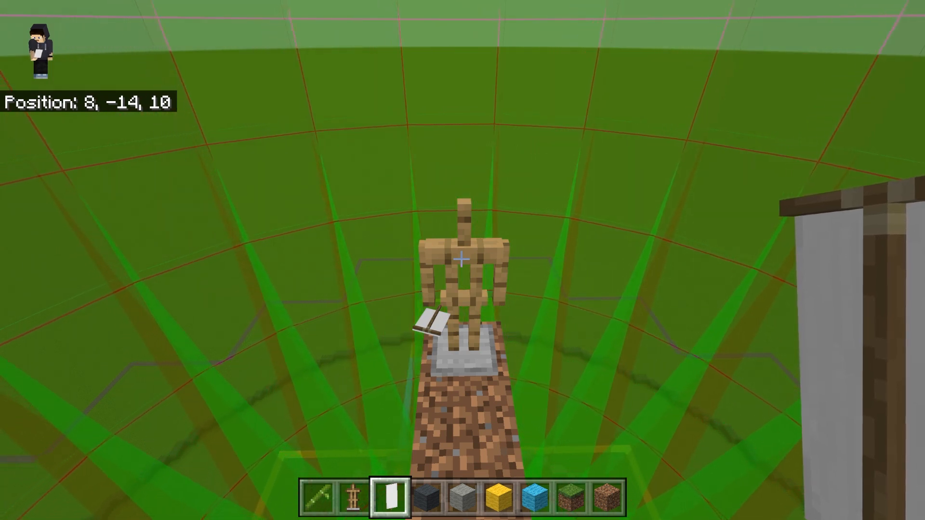
pyautogui.moveTo(462, 261)
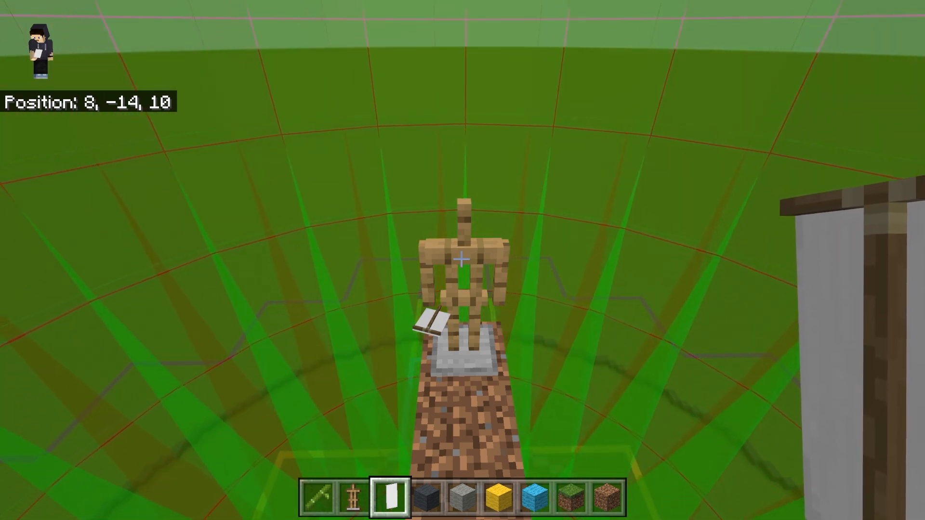